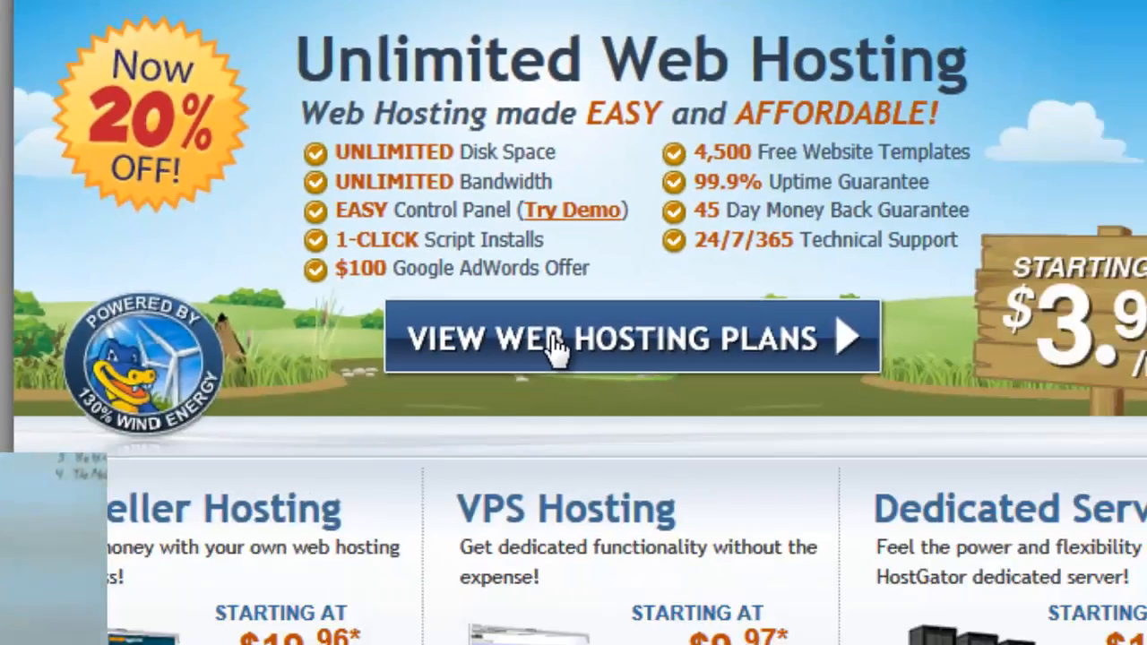
# Show the Hatchling, Baby and Business web hosting plans and their prices.
pyautogui.click(634, 338)
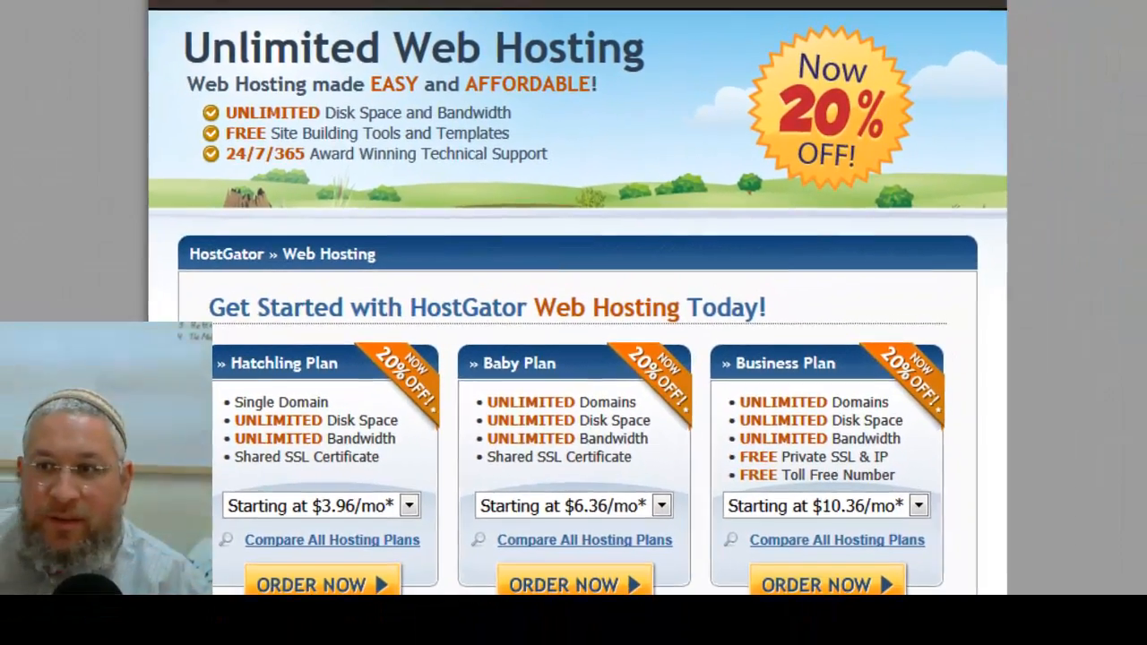
pyautogui.scroll(-3)
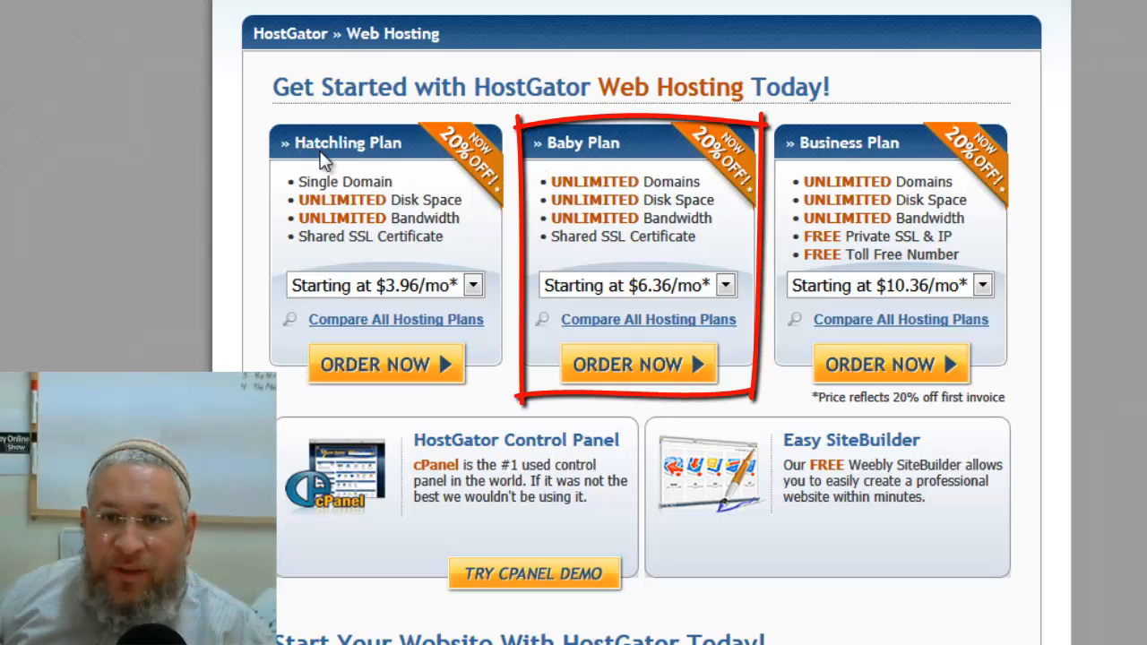
pyautogui.moveTo(727, 297)
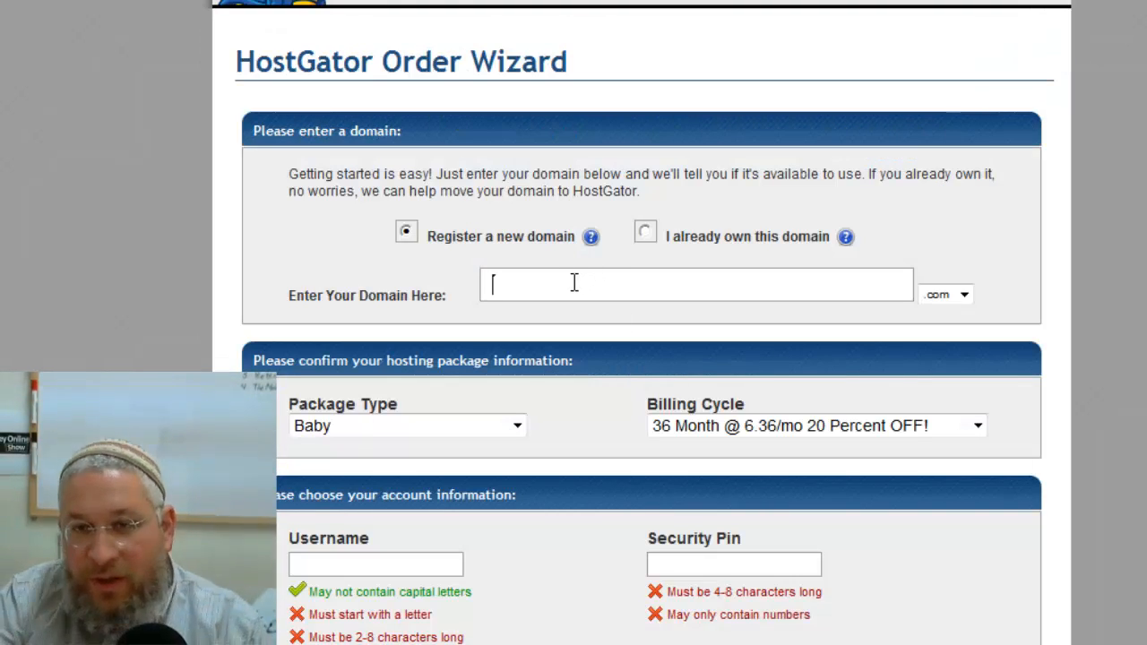
# Enter the domain marktershortcut with .com and confirm it is available.
pyautogui.write('mar')
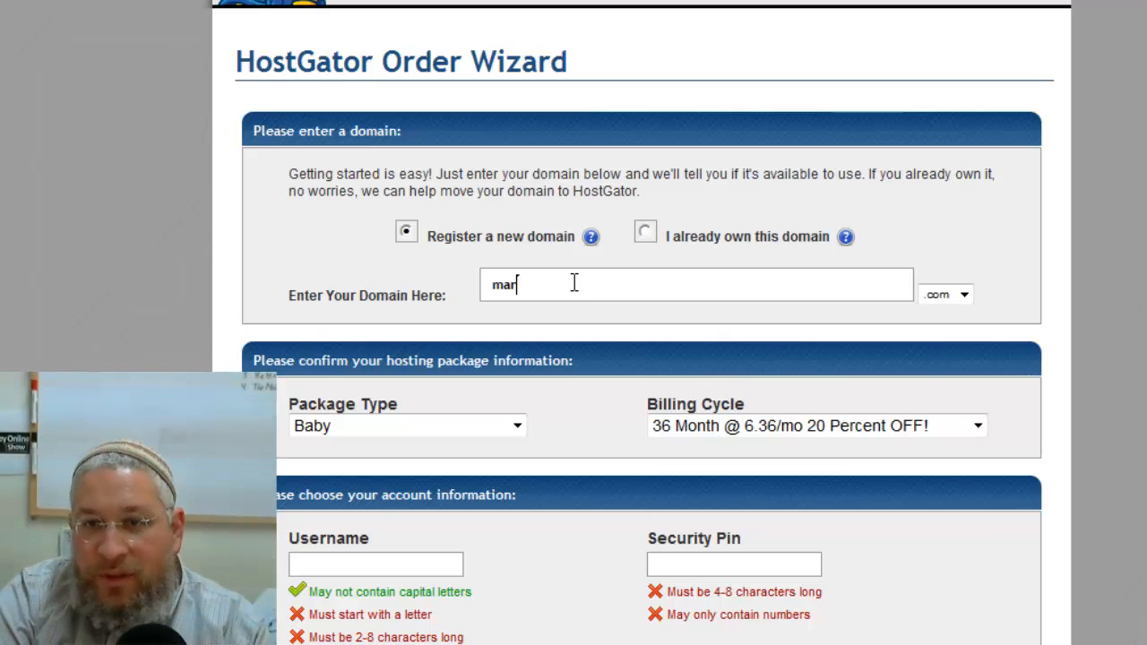
pyautogui.write('kter')
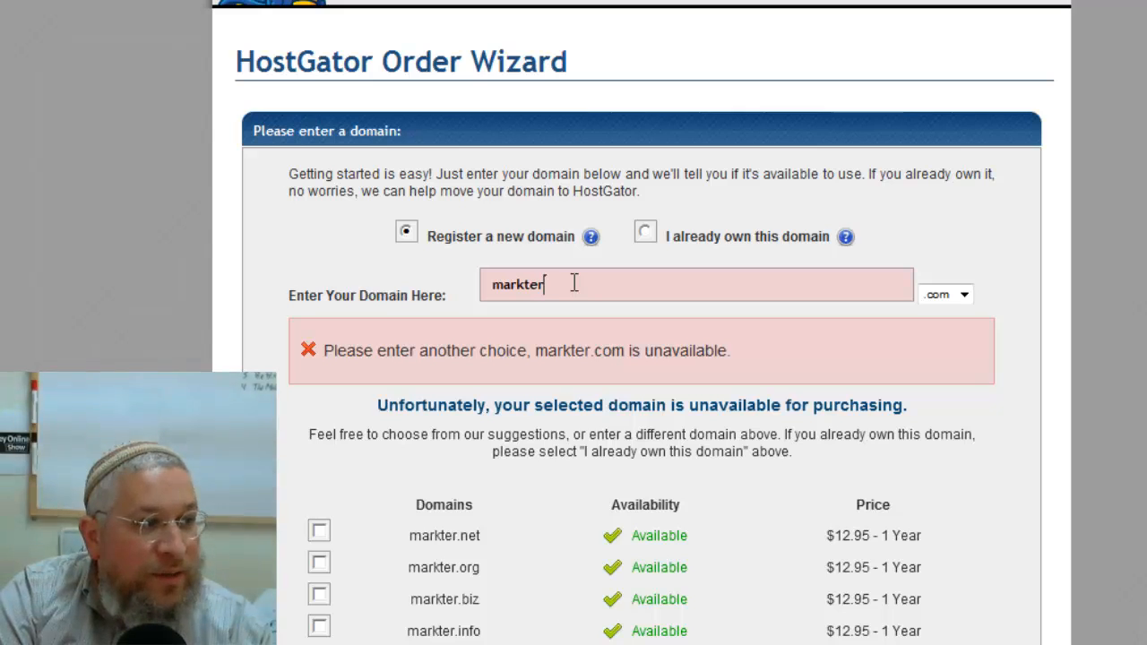
pyautogui.write('sho')
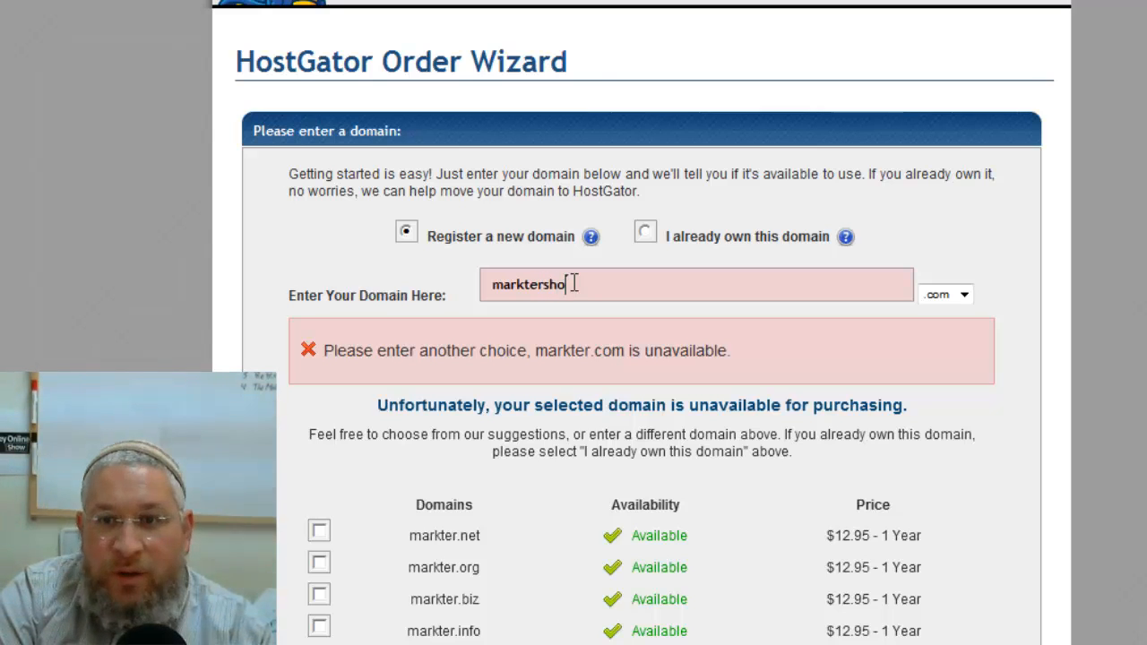
pyautogui.write('rtcut')
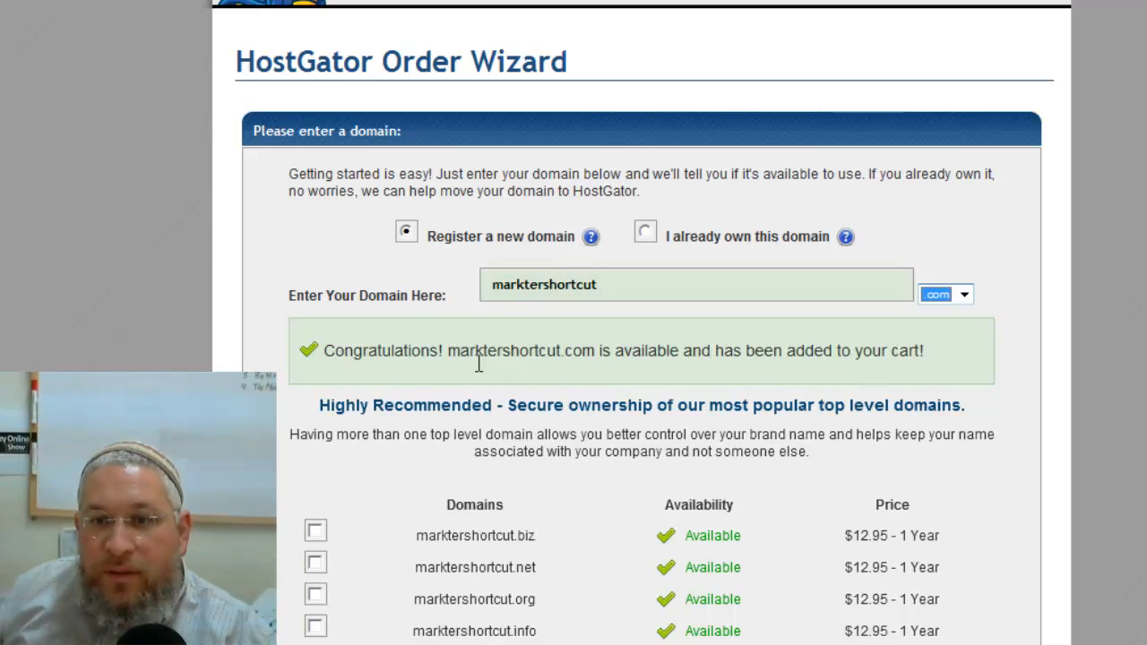
pyautogui.moveTo(590, 265)
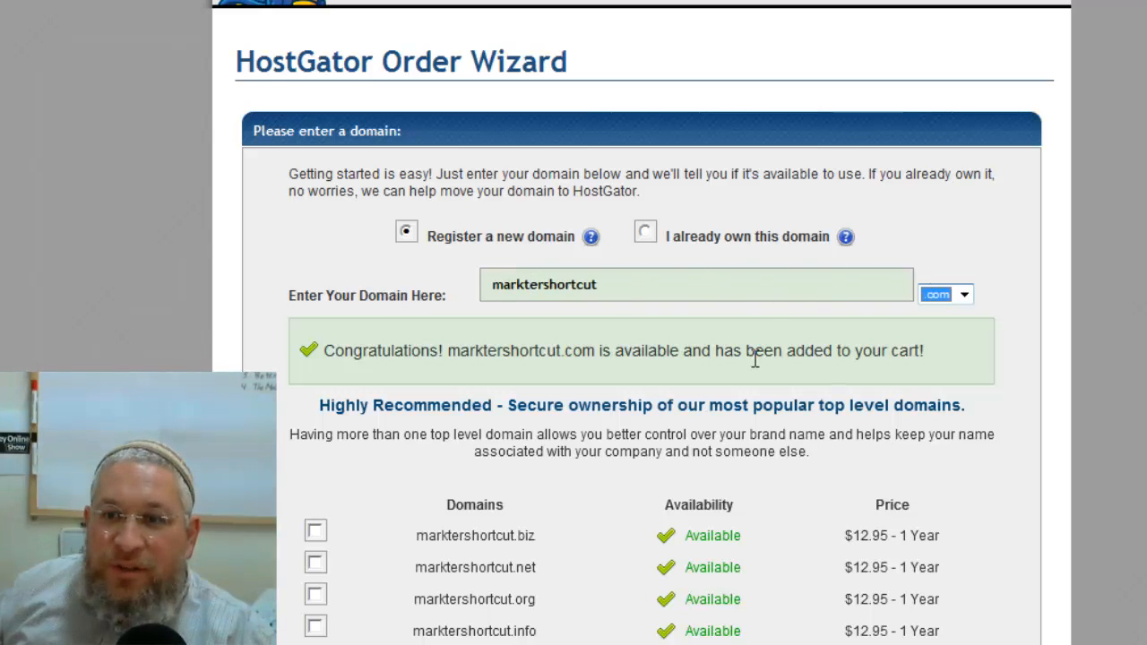
pyautogui.scroll(-3)
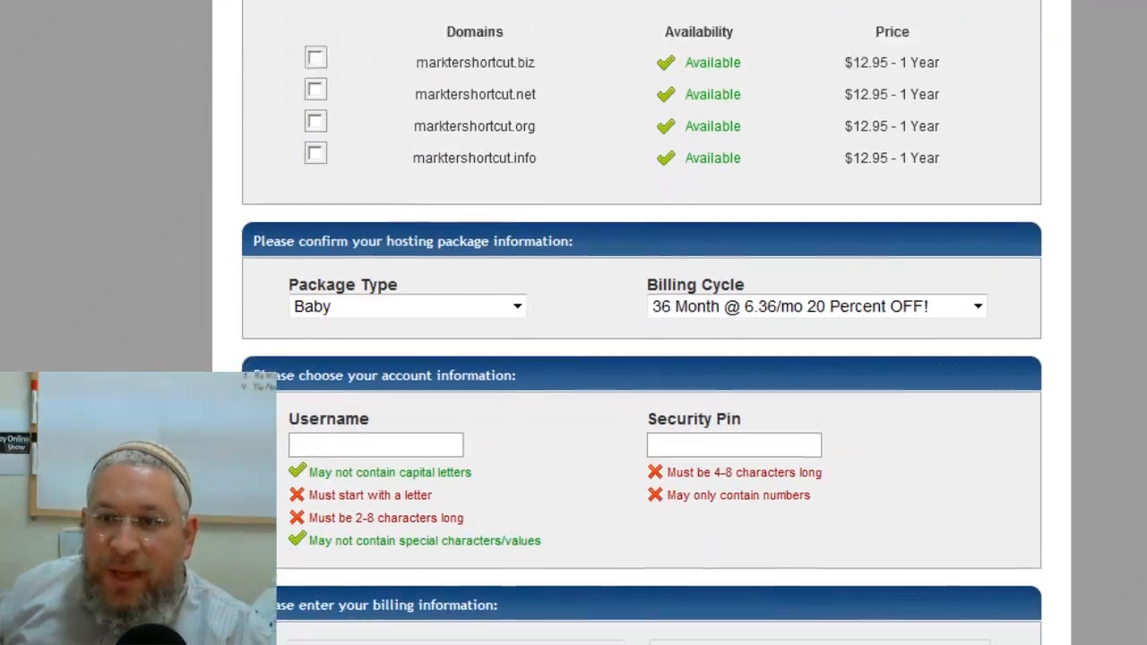
pyautogui.scroll(-3)
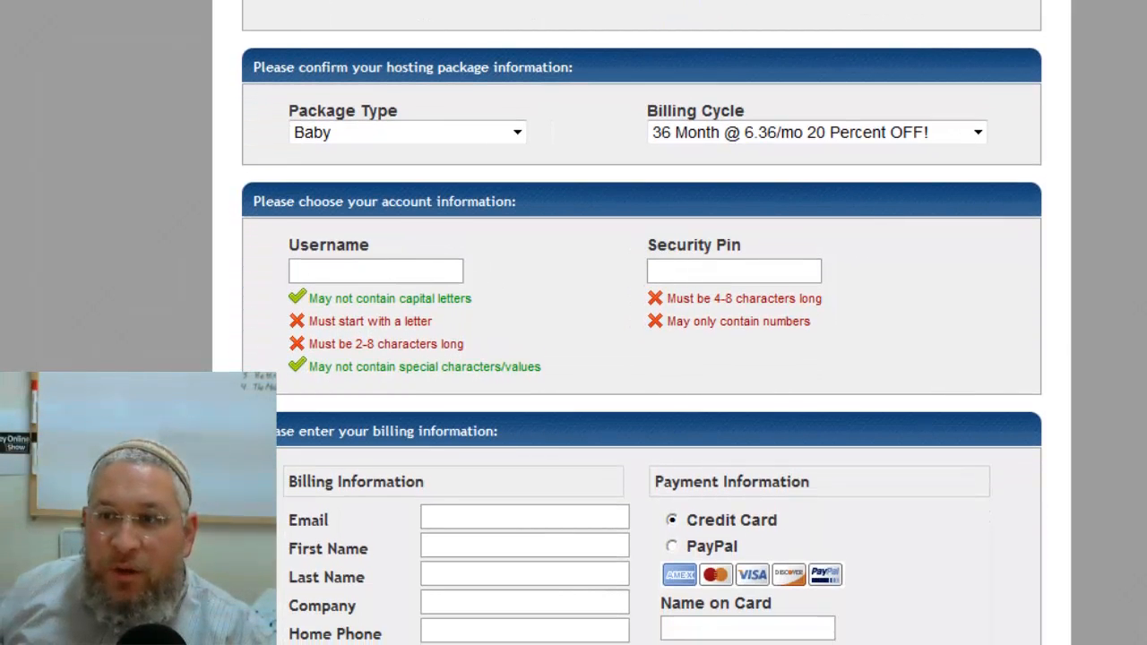
pyautogui.scroll(-3)
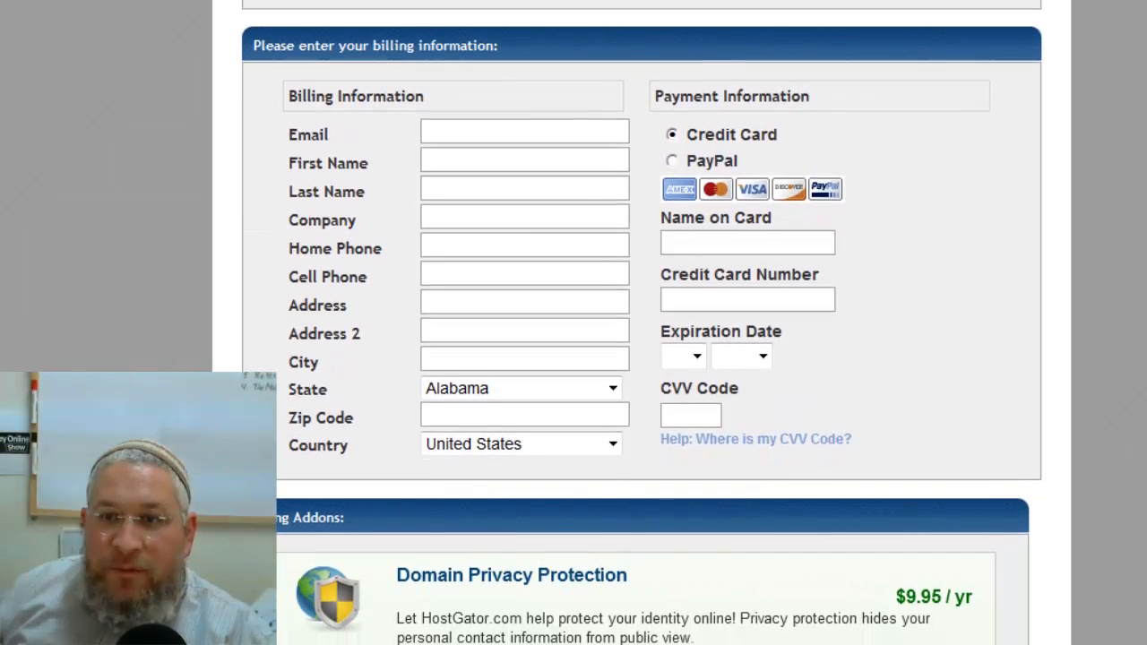
pyautogui.scroll(-3)
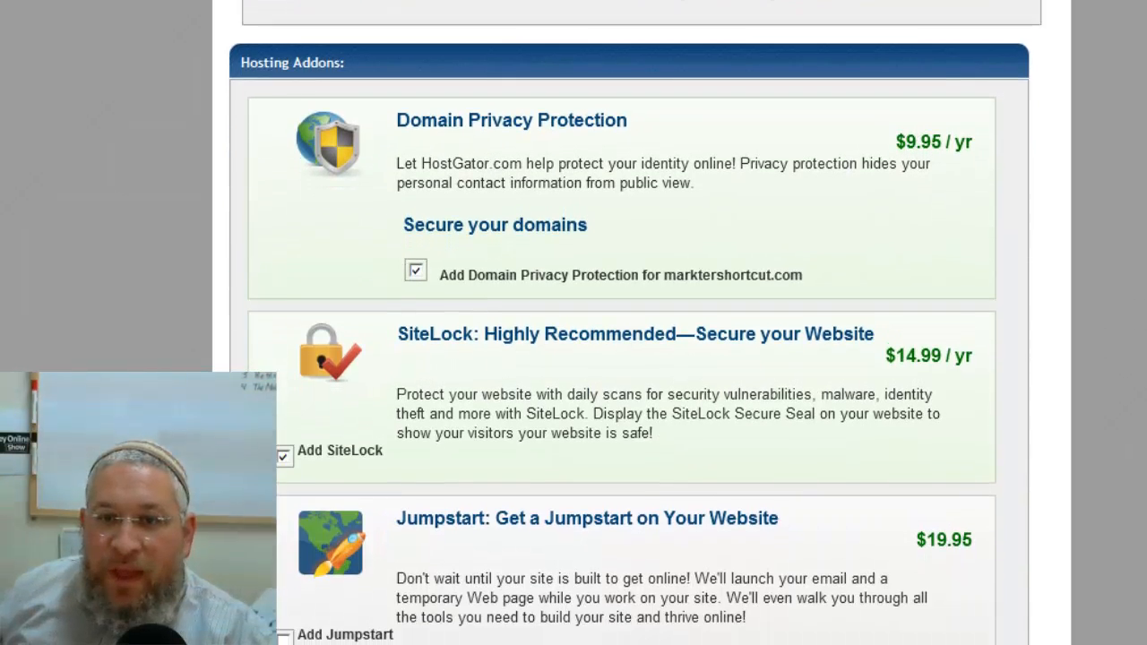
pyautogui.scroll(-3)
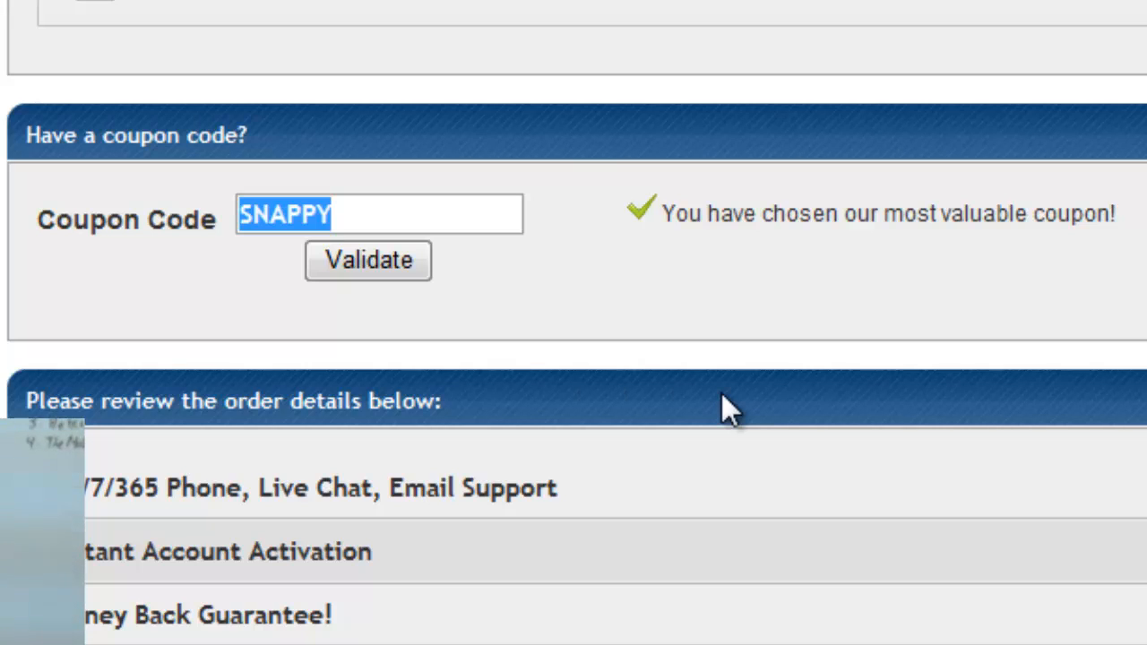
# Enter coupon code makemoneyonlineshow for a 25% ($71.55) credit.
pyautogui.write('make')
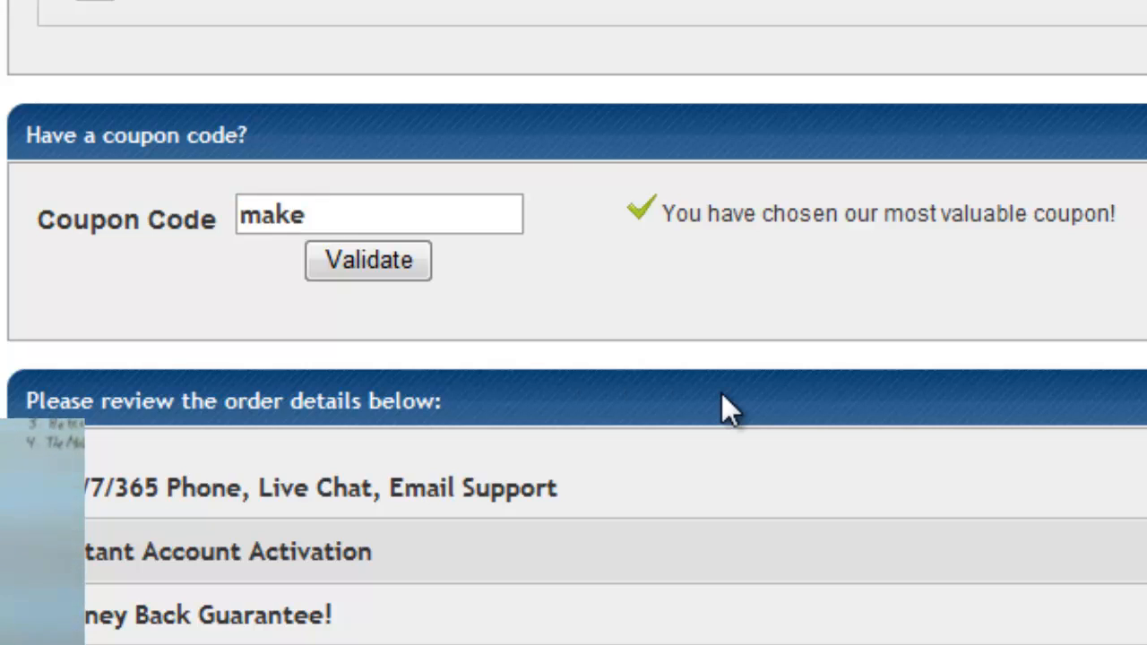
pyautogui.write('money')
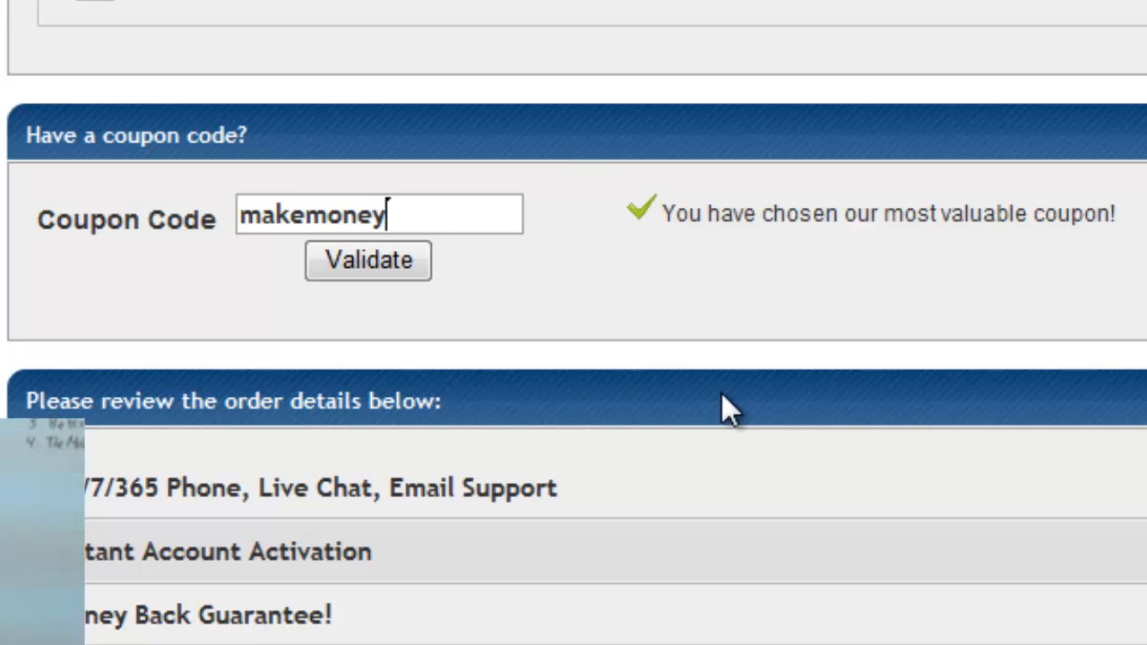
pyautogui.write('onlineshow')
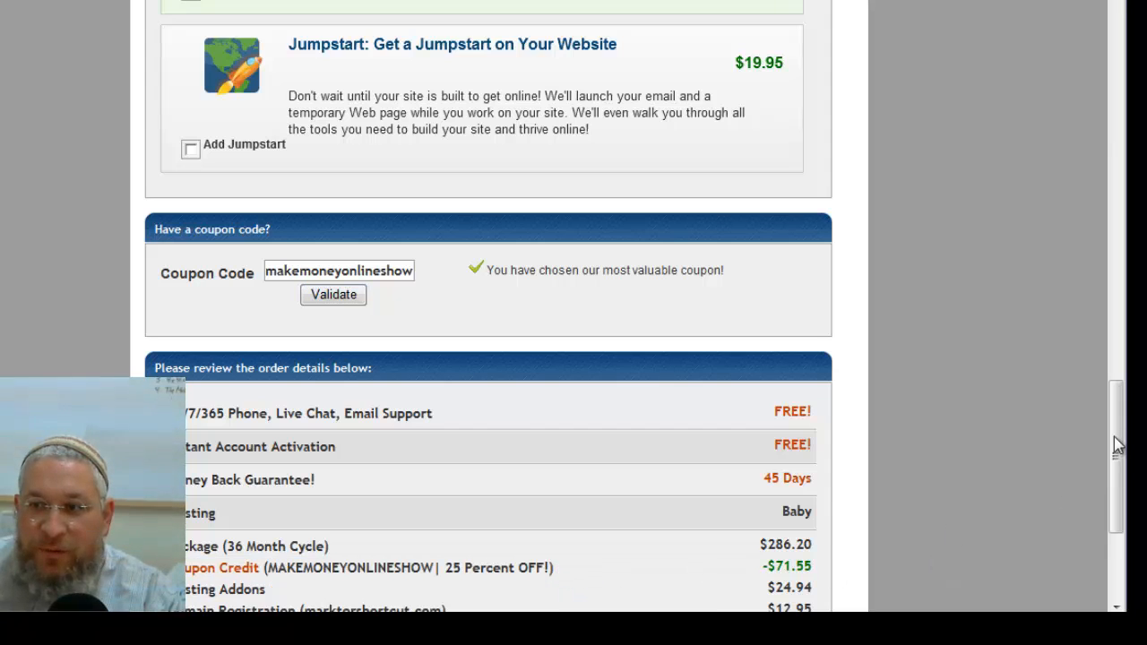
# Review the $252.54 order total and create the hosting account.
pyautogui.scroll(-3)
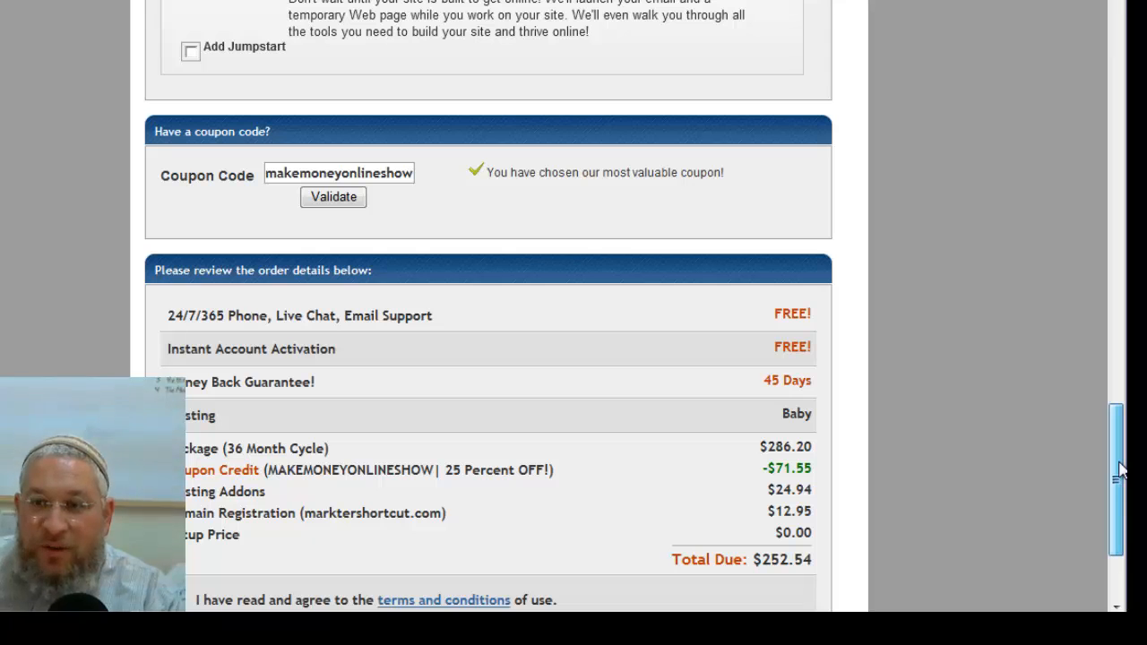
pyautogui.scroll(-3)
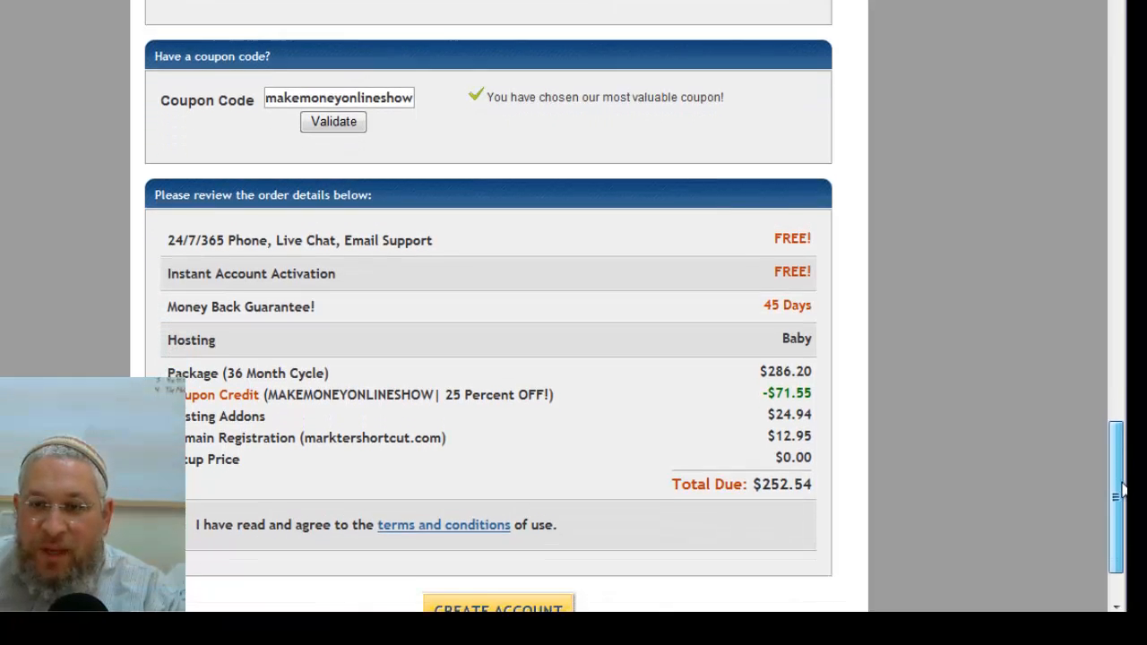
pyautogui.scroll(-3)
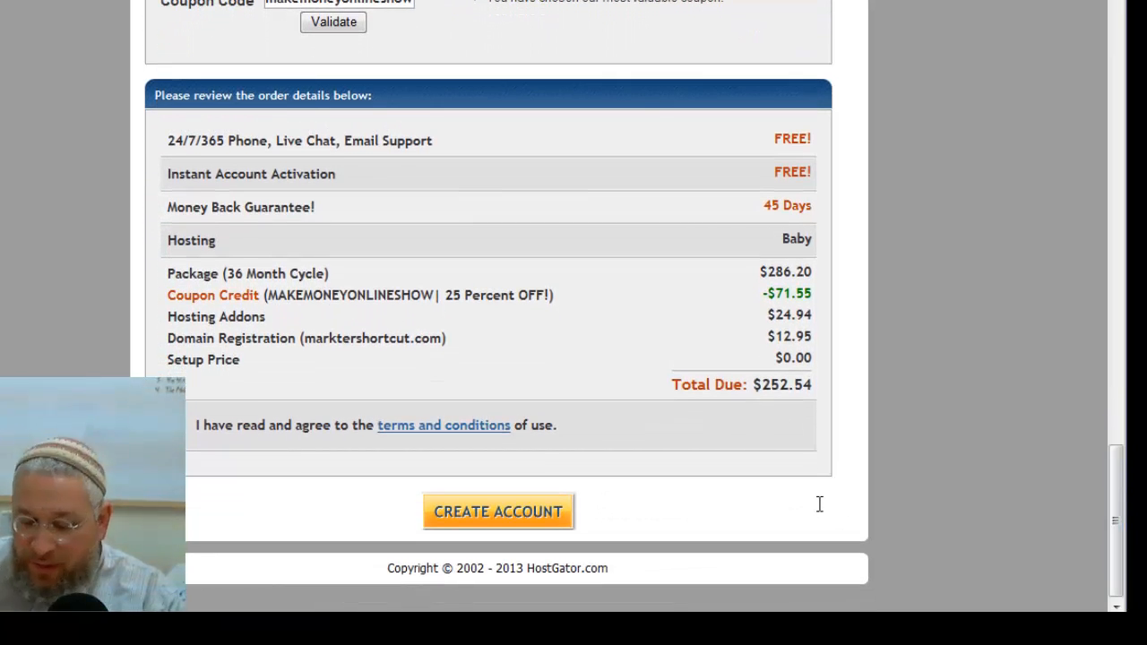
pyautogui.moveTo(454, 484)
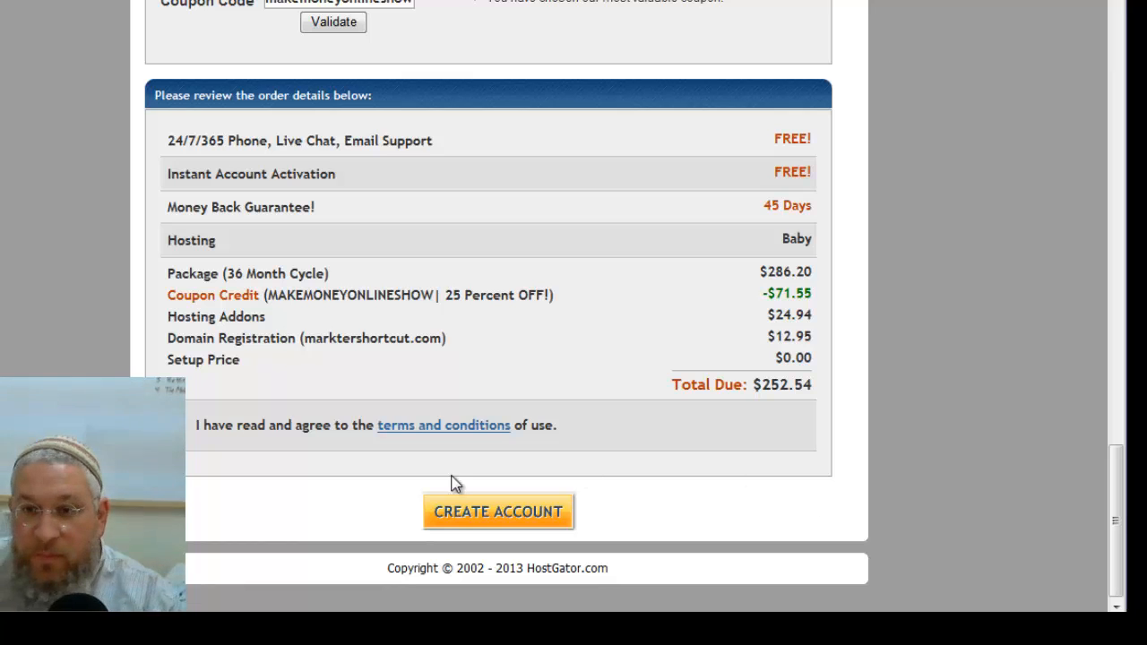
pyautogui.moveTo(959, 608)
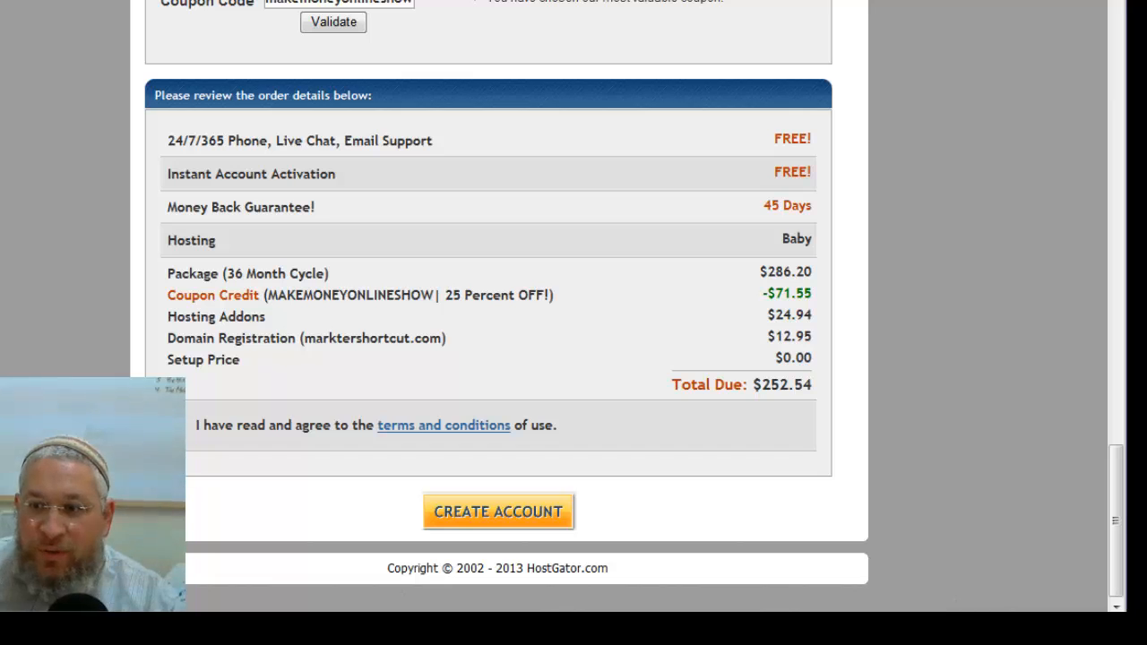
pyautogui.click(499, 512)
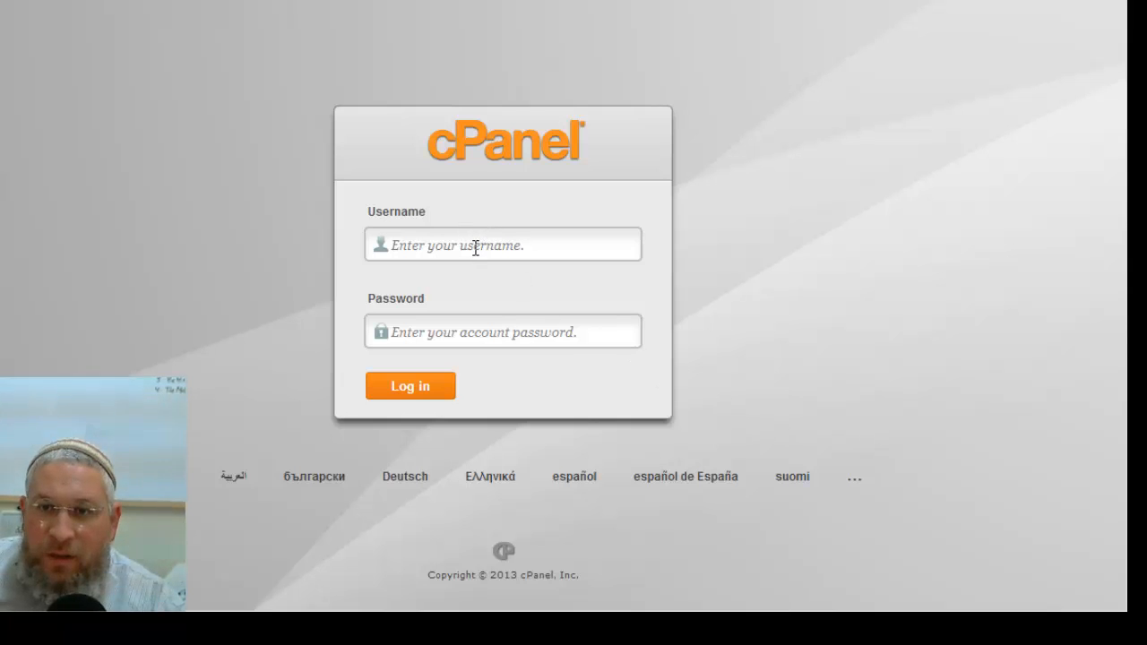
# Log into cPanel as admin with the account password.
pyautogui.write('adm')
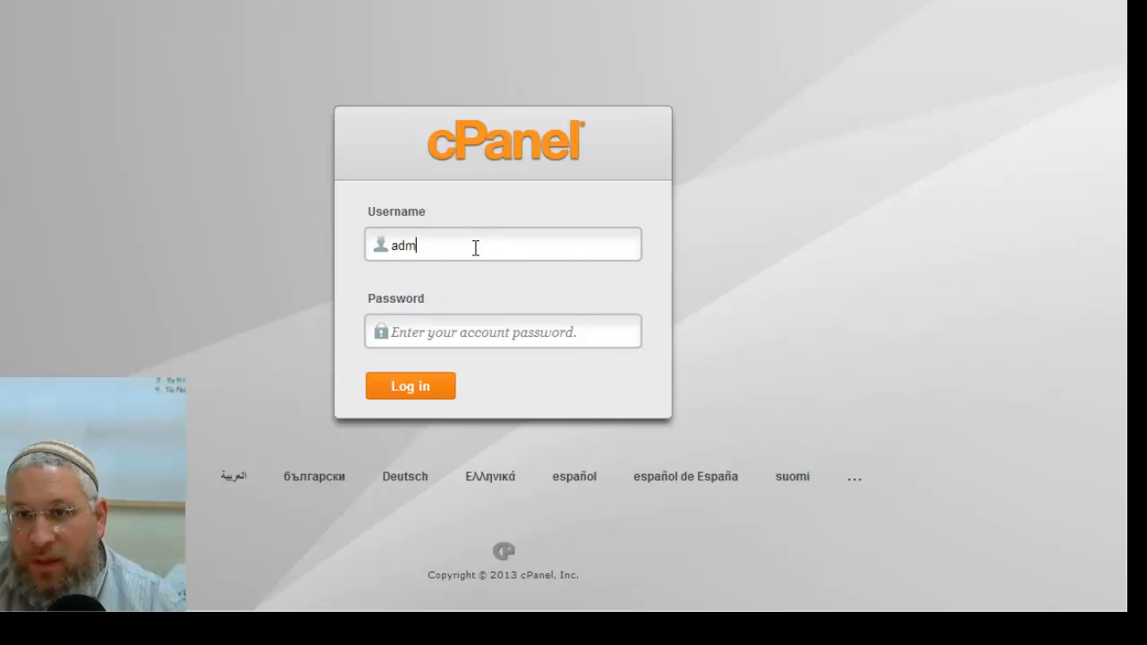
pyautogui.write('password')
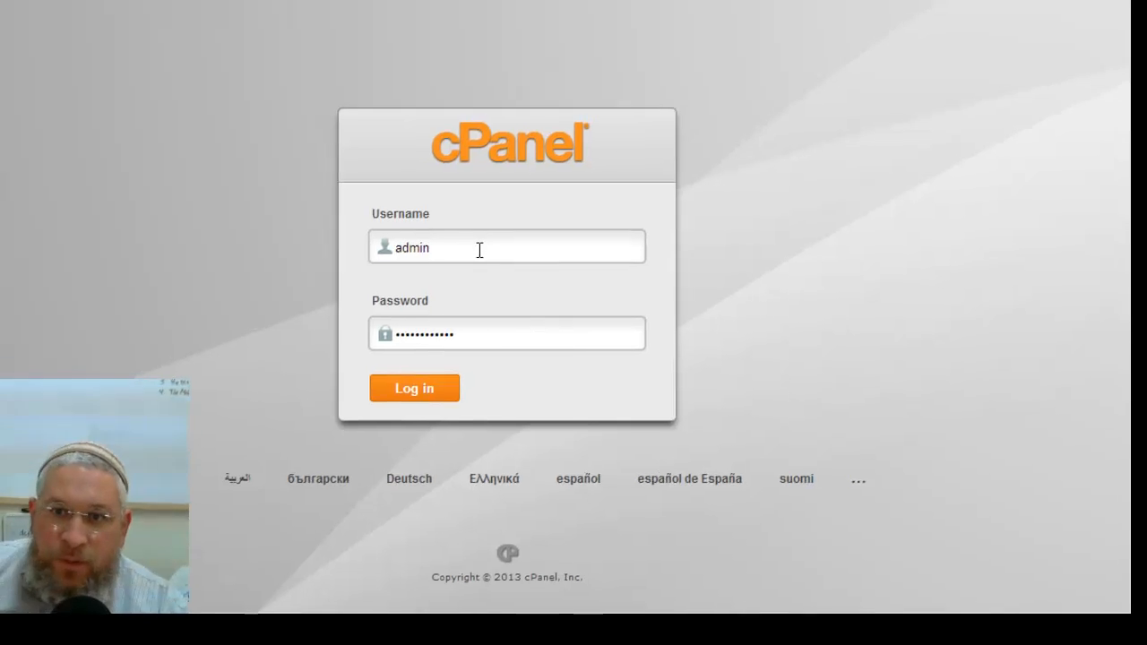
pyautogui.click(414, 388)
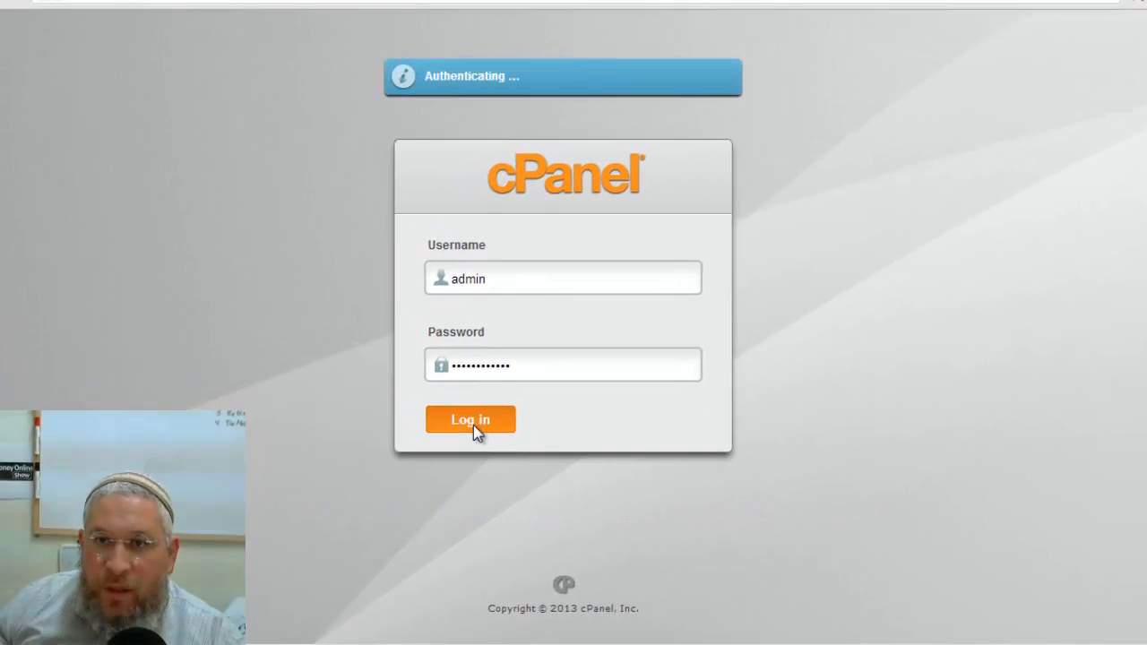
pyautogui.click(471, 420)
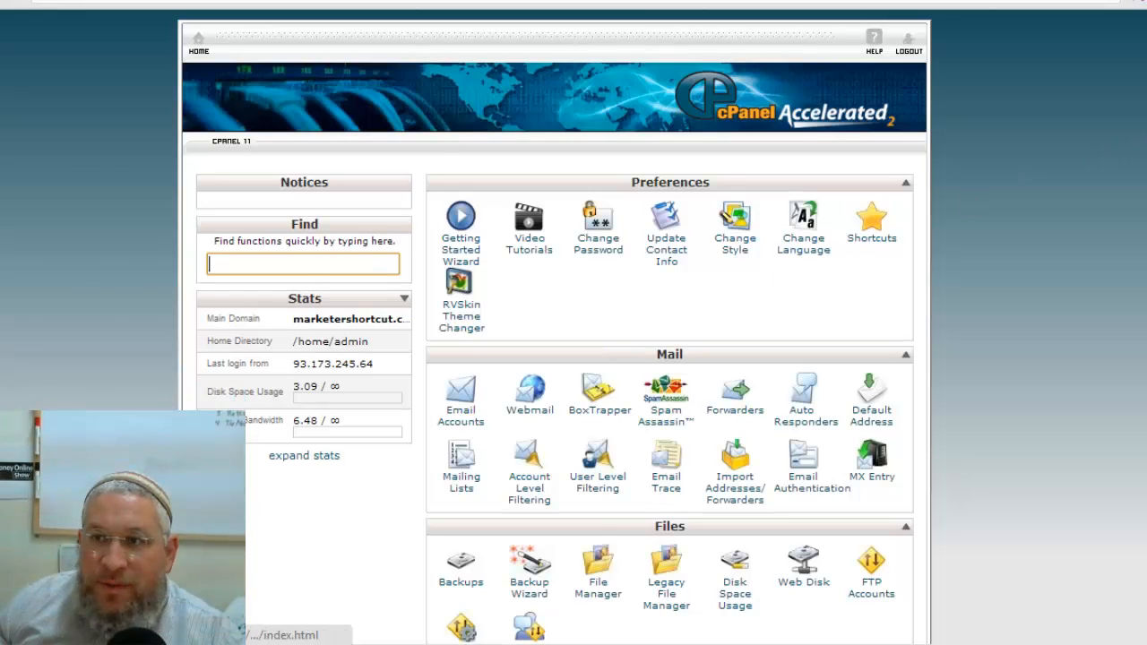
# Open QuickInstall from cPanel's Software/Services section.
pyautogui.scroll(-3)
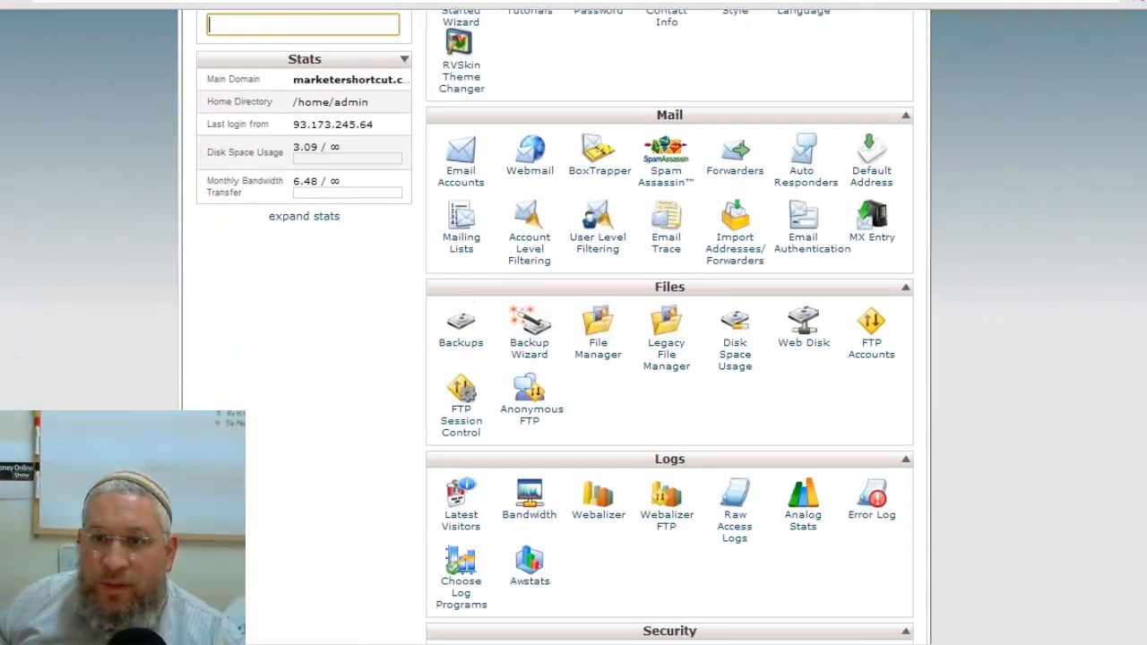
pyautogui.scroll(-3)
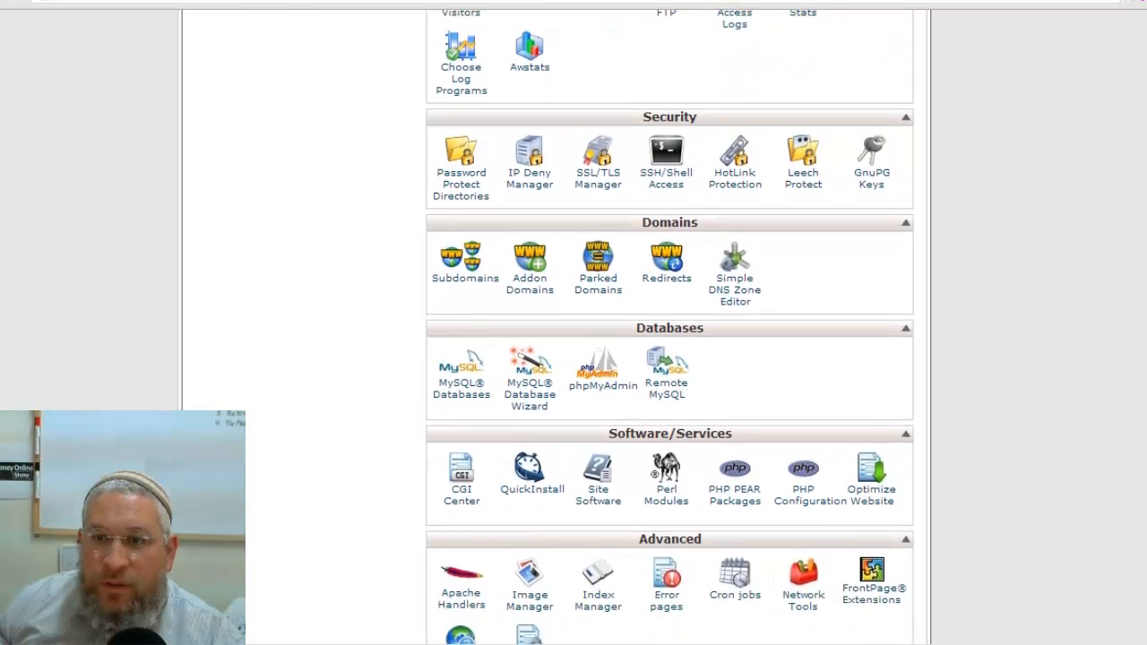
pyautogui.scroll(-3)
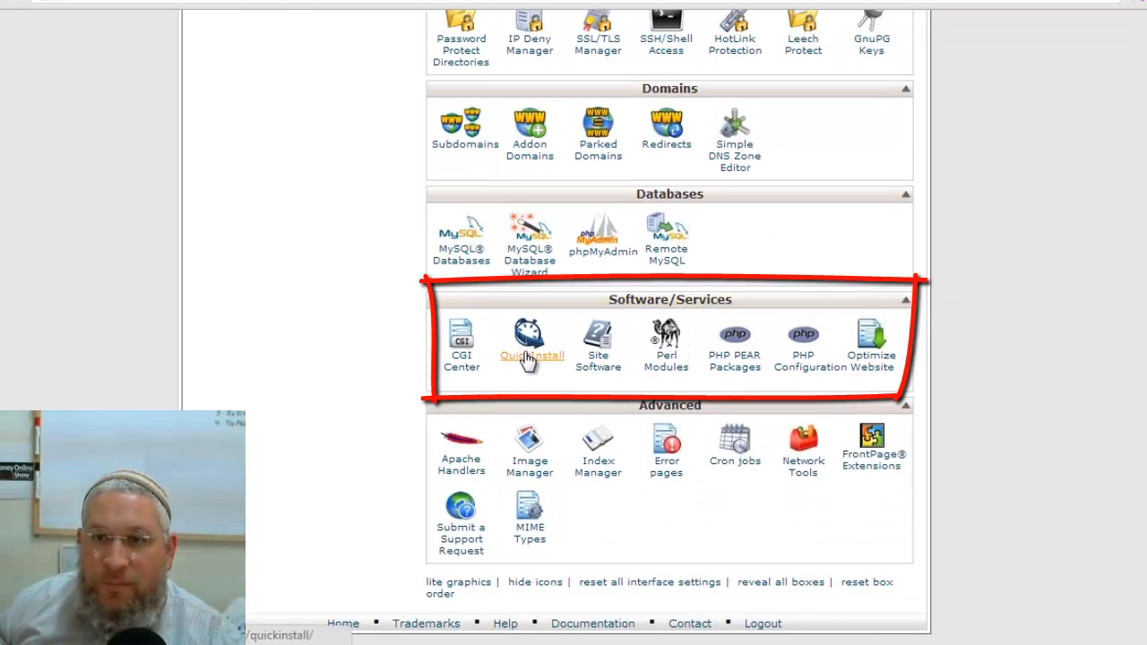
pyautogui.click(529, 345)
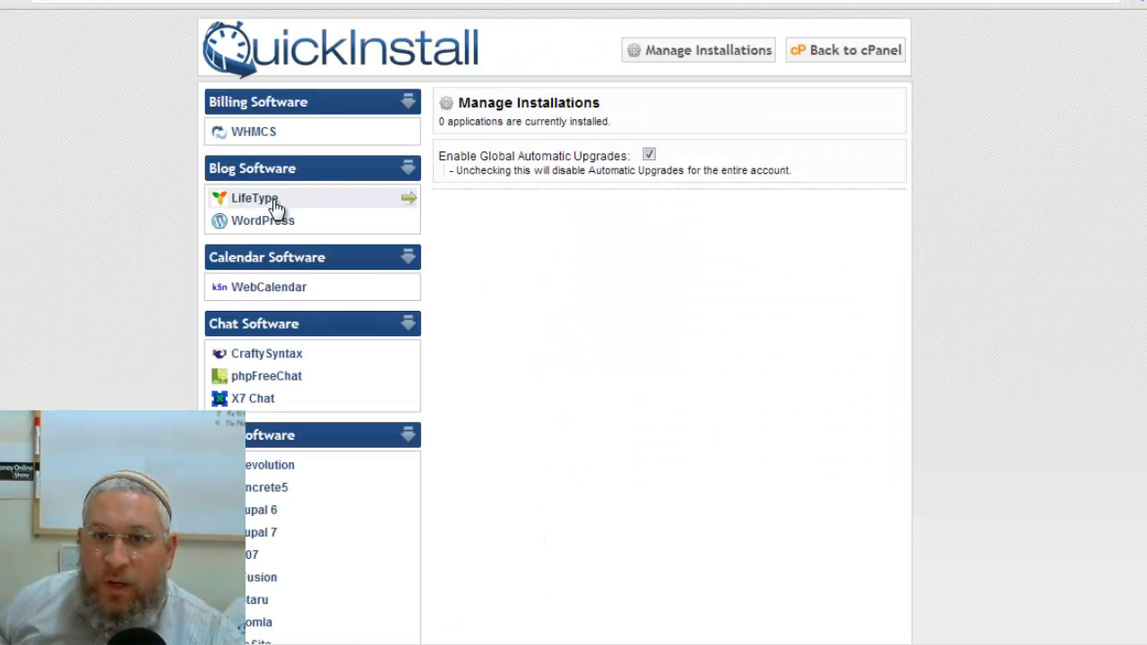
# Choose WordPress under Blog Software and continue to its install form.
pyautogui.click(262, 221)
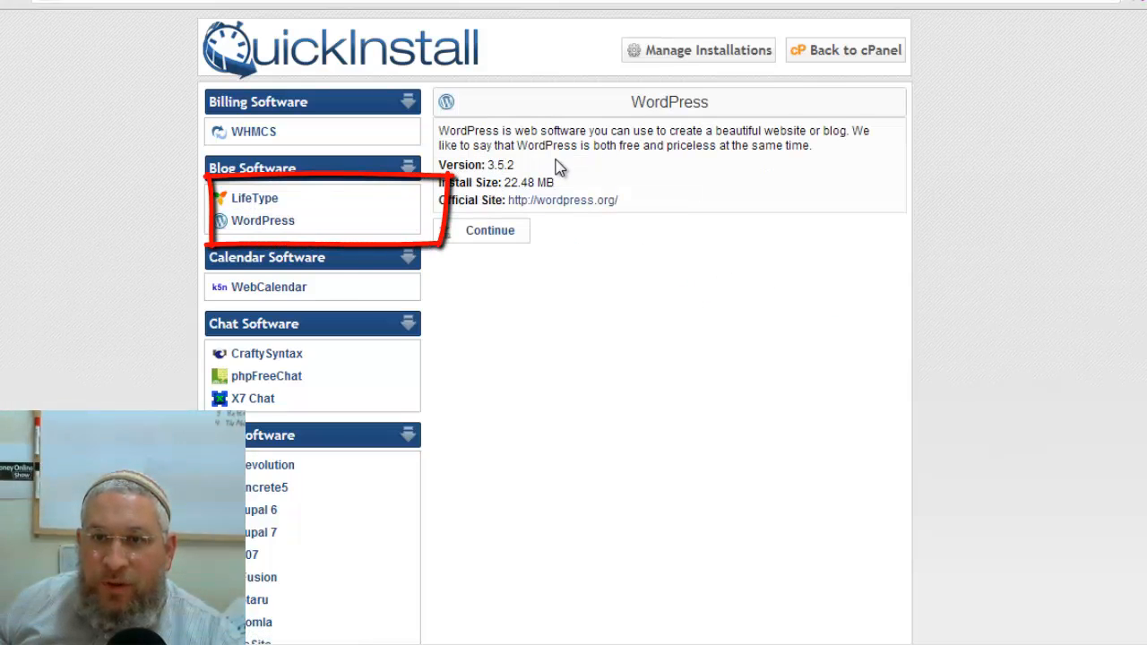
pyautogui.moveTo(728, 265)
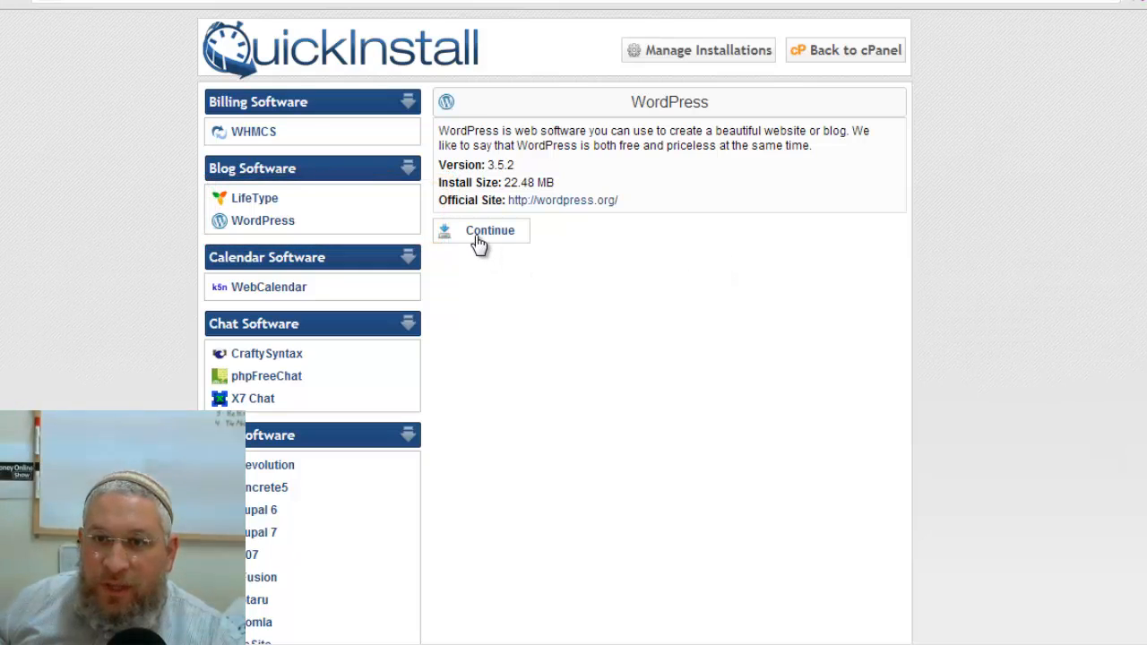
pyautogui.click(489, 231)
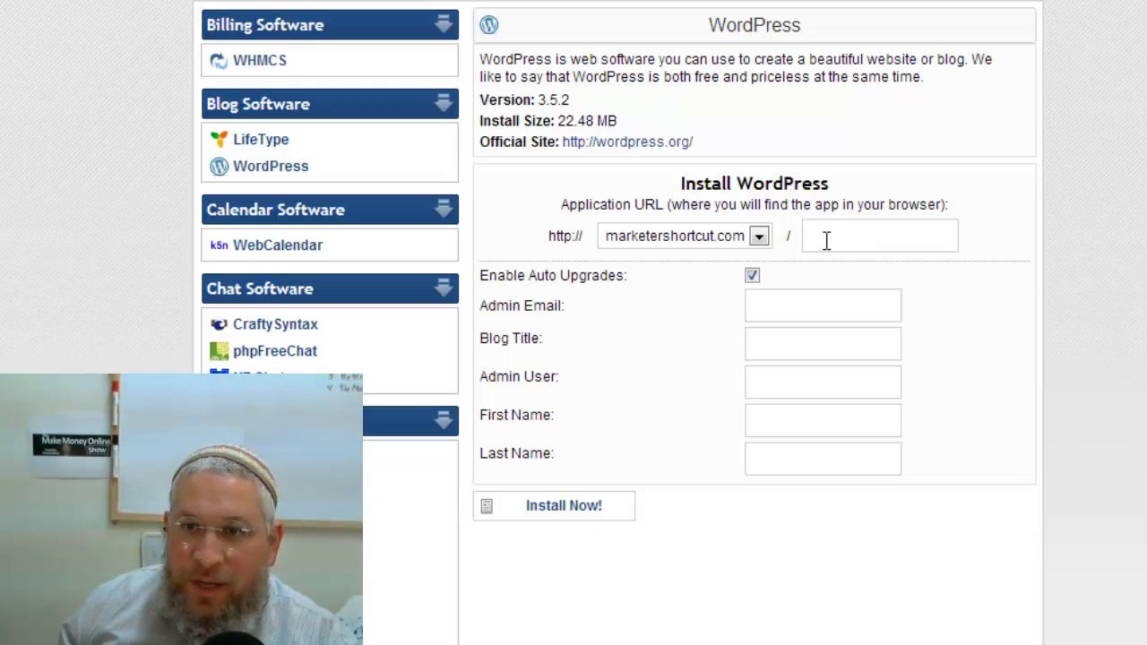
# Fill in the WordPress admin email, blog title and user details, then install.
pyautogui.click(880, 235)
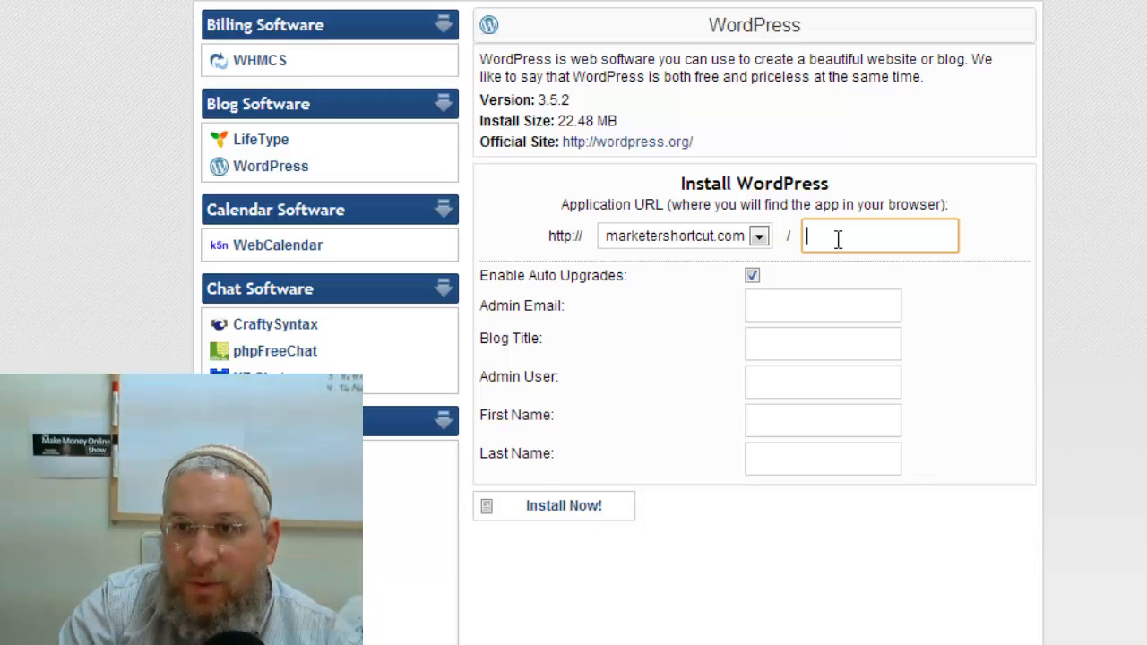
pyautogui.write('blog')
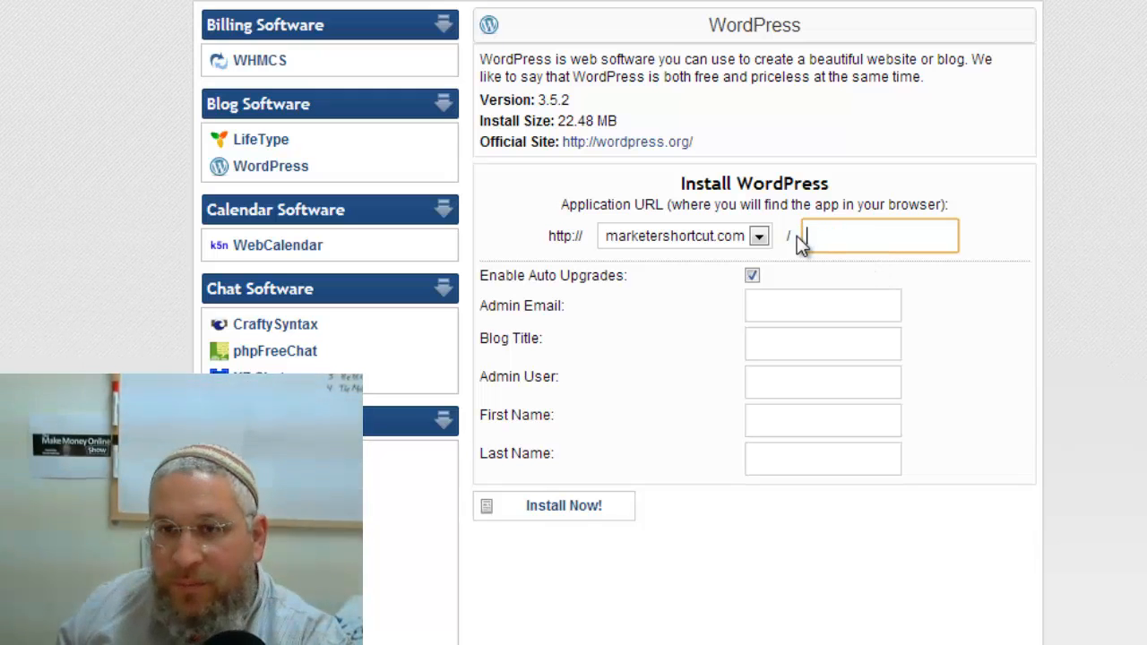
pyautogui.click(822, 306)
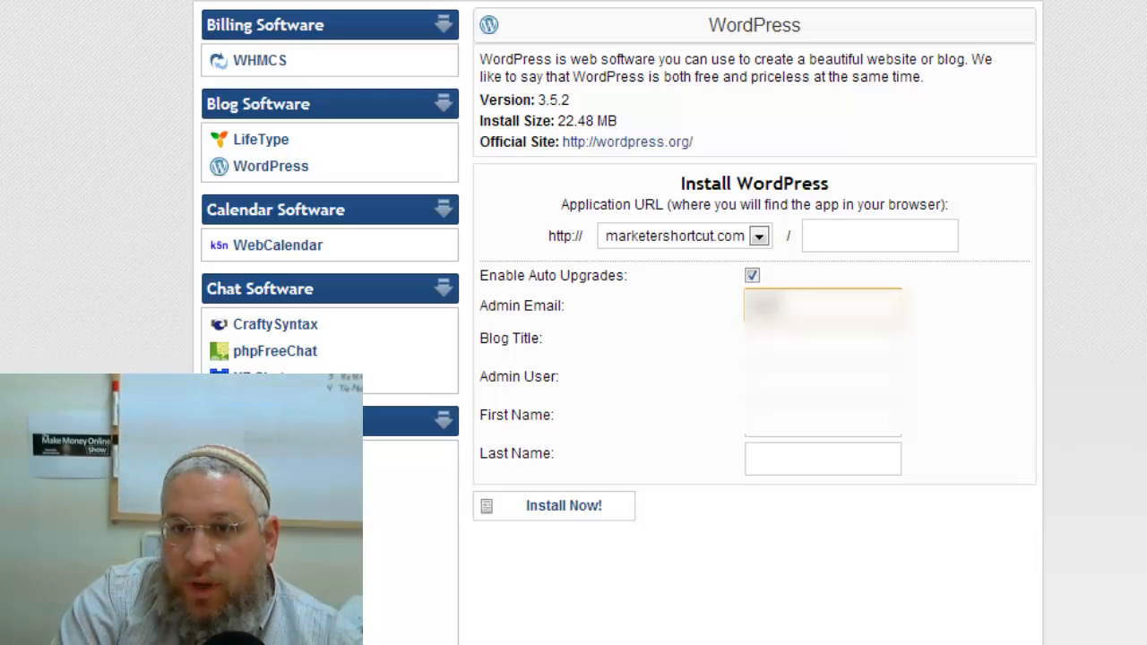
pyautogui.click(822, 305)
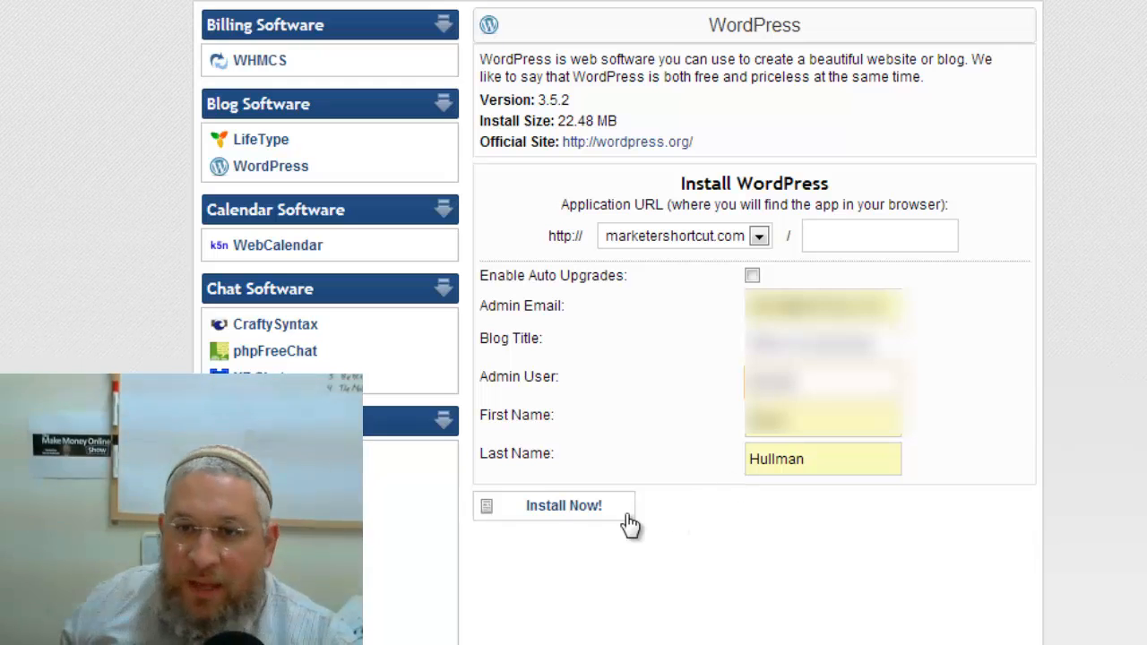
pyautogui.click(563, 504)
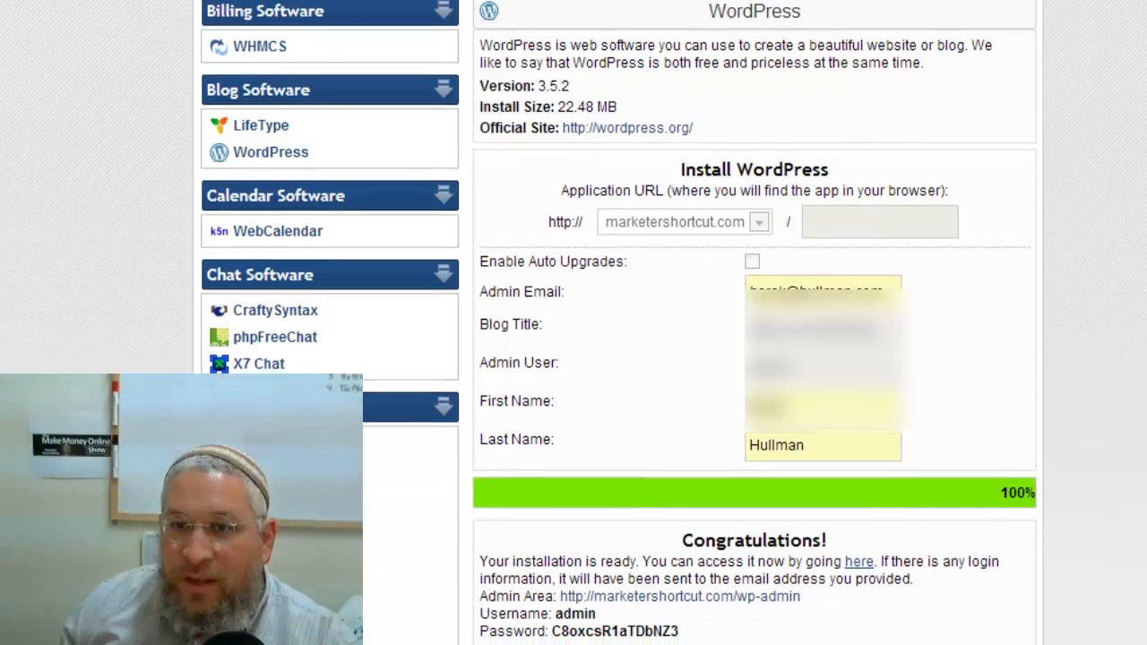
# Copy the generated admin password from the Congratulations message.
pyautogui.scroll(-3)
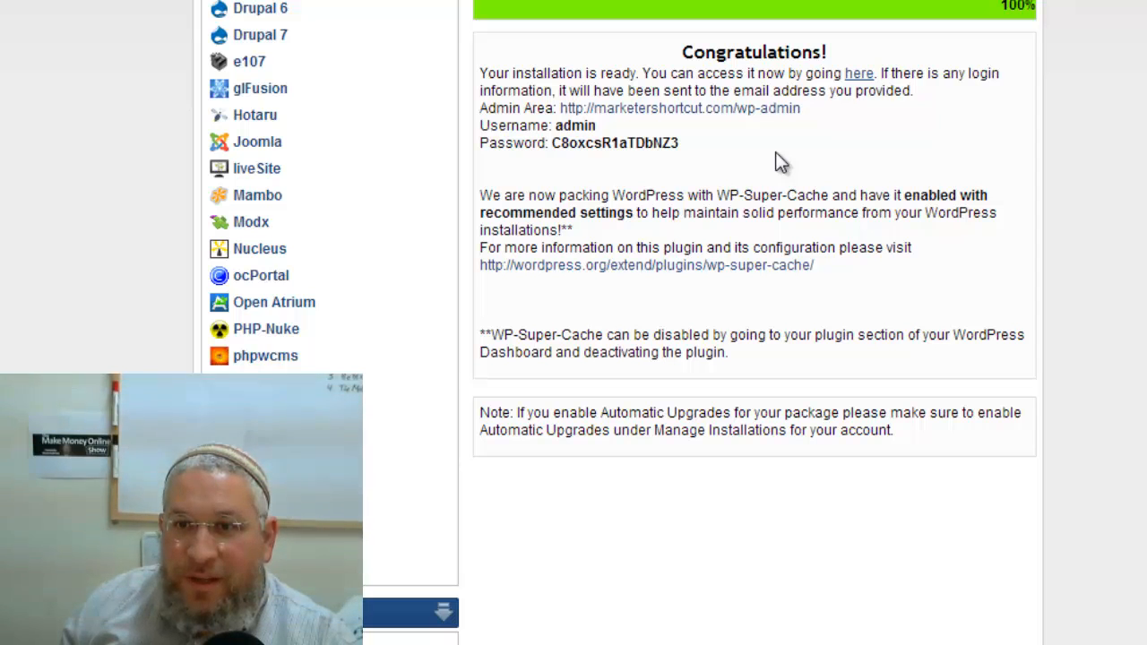
pyautogui.moveTo(797, 147)
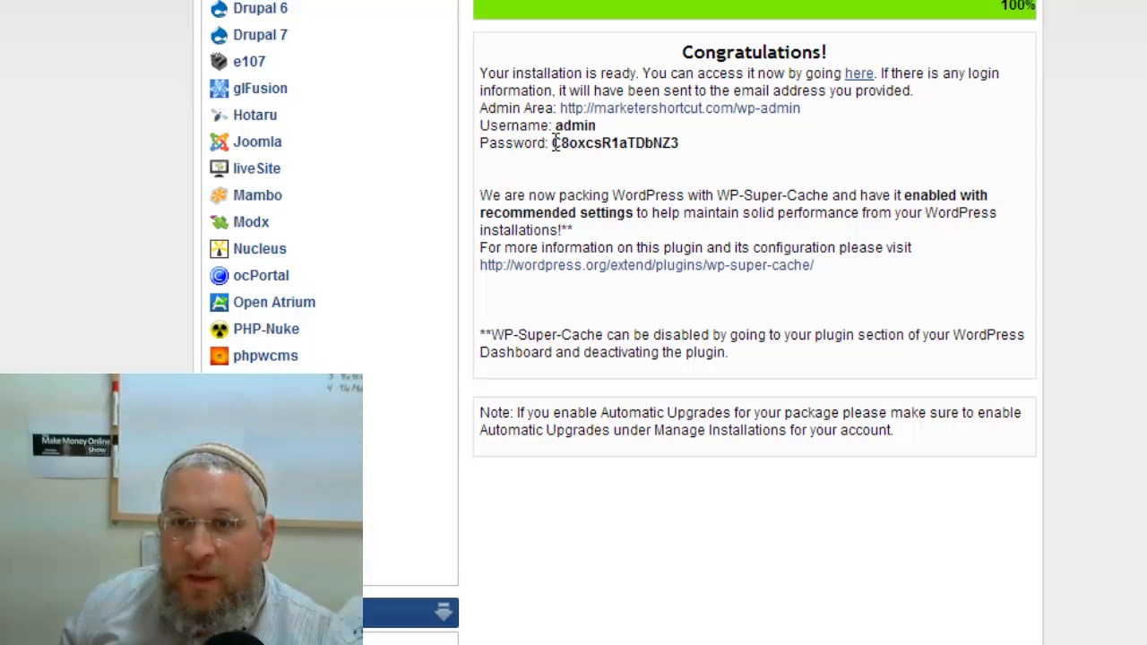
pyautogui.doubleClick(614, 143)
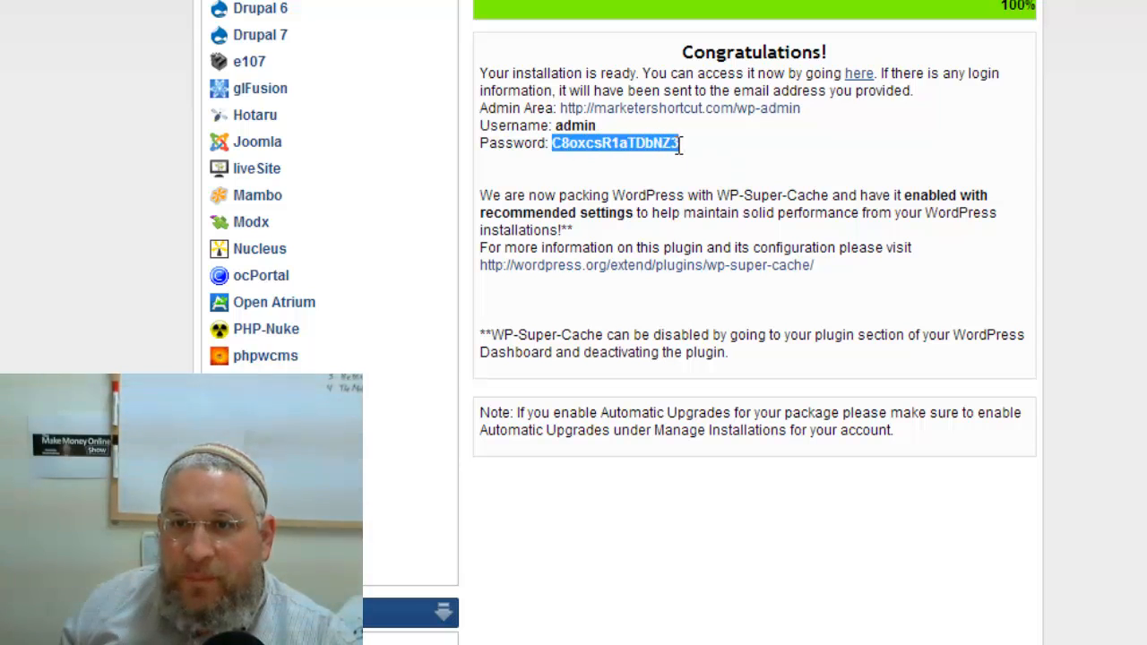
pyautogui.moveTo(717, 124)
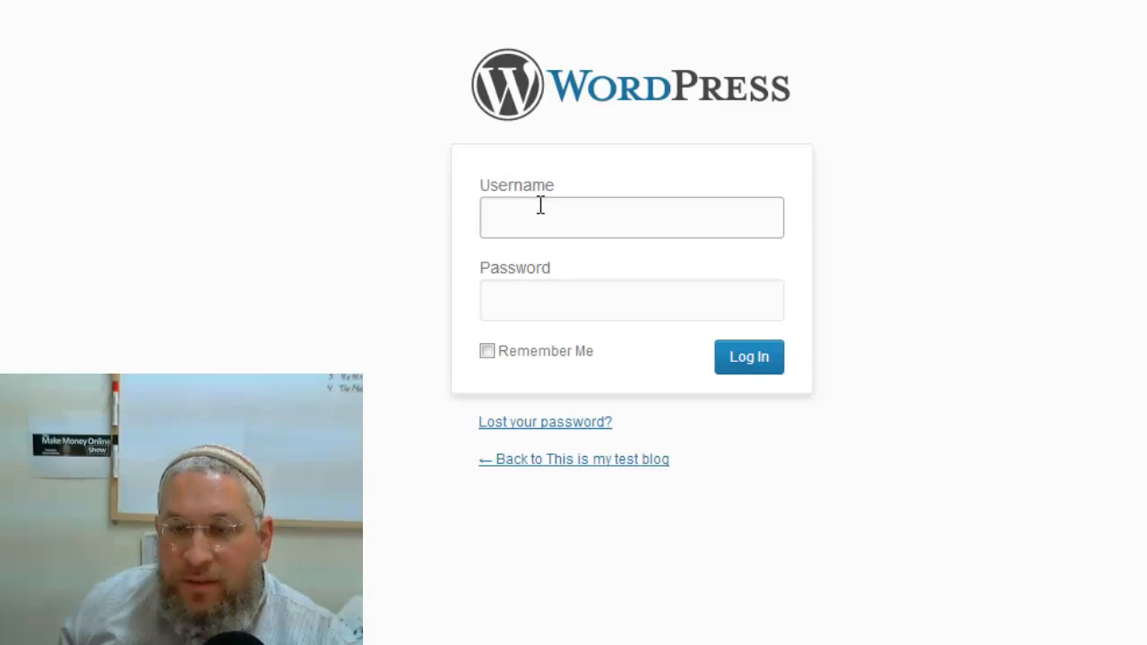
# Log into WordPress as admin using the copied password.
pyautogui.write('admin')
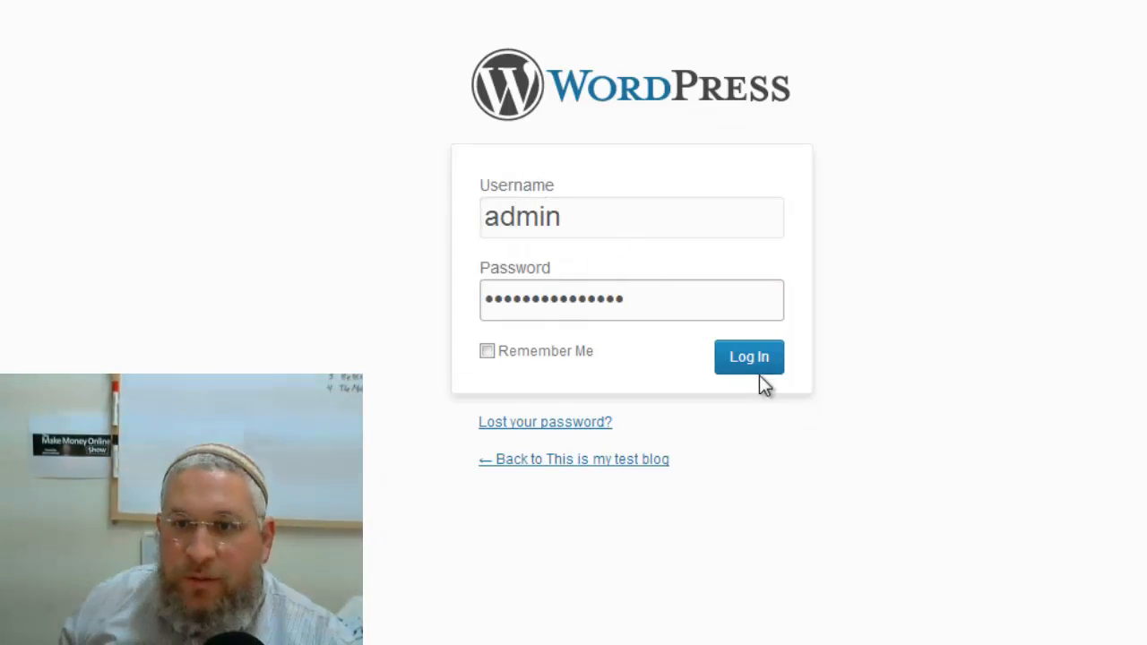
pyautogui.moveTo(753, 376)
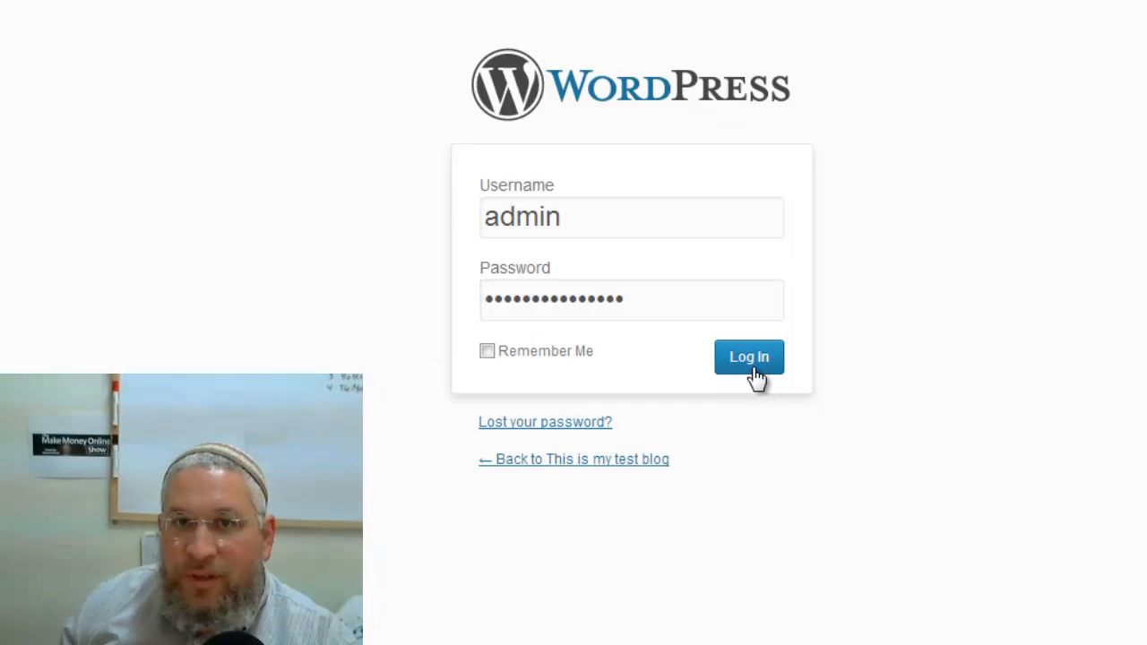
pyautogui.click(748, 357)
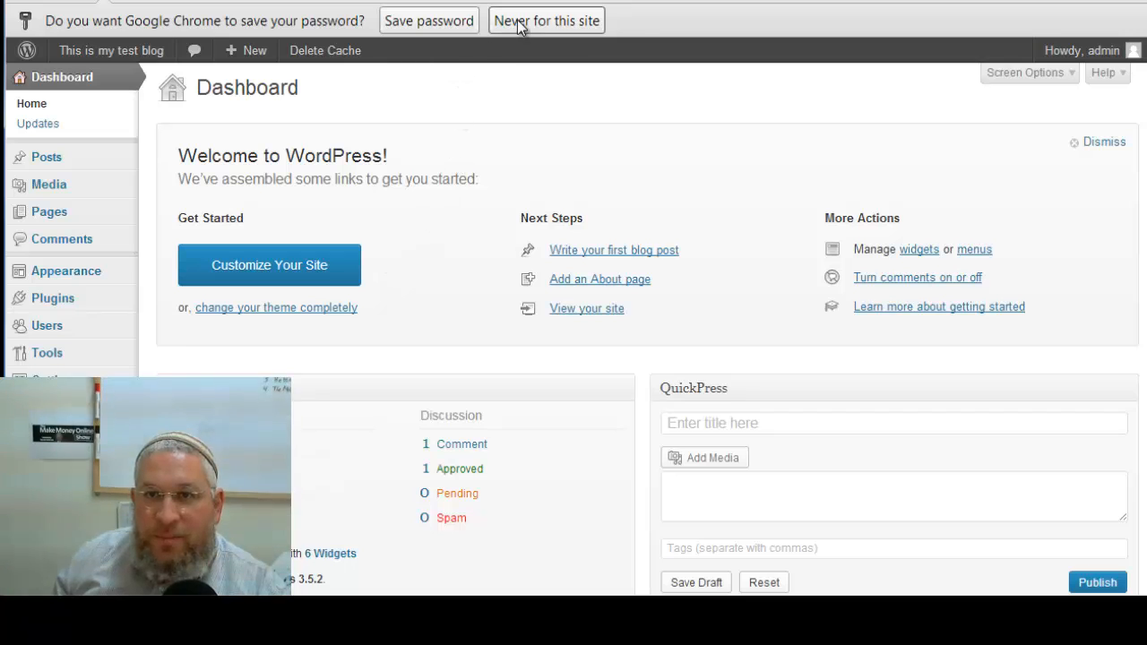
# Decline Chrome's password save and open Appearance > Themes, showing Twenty Twelve as current.
pyautogui.click(545, 20)
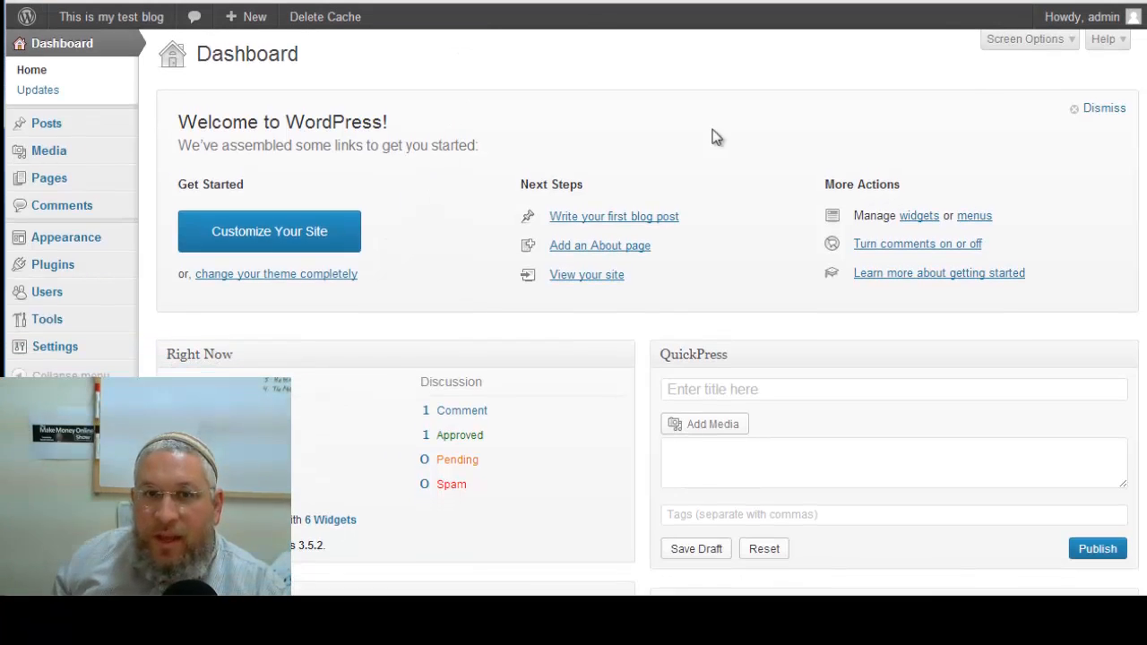
pyautogui.click(66, 237)
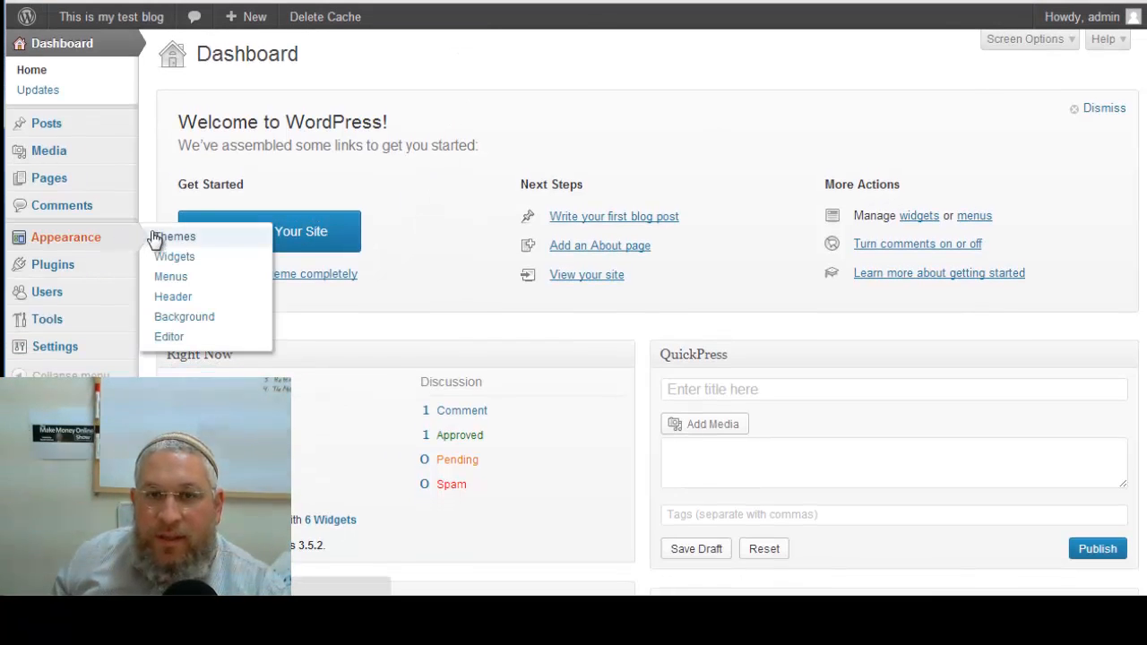
pyautogui.moveTo(166, 242)
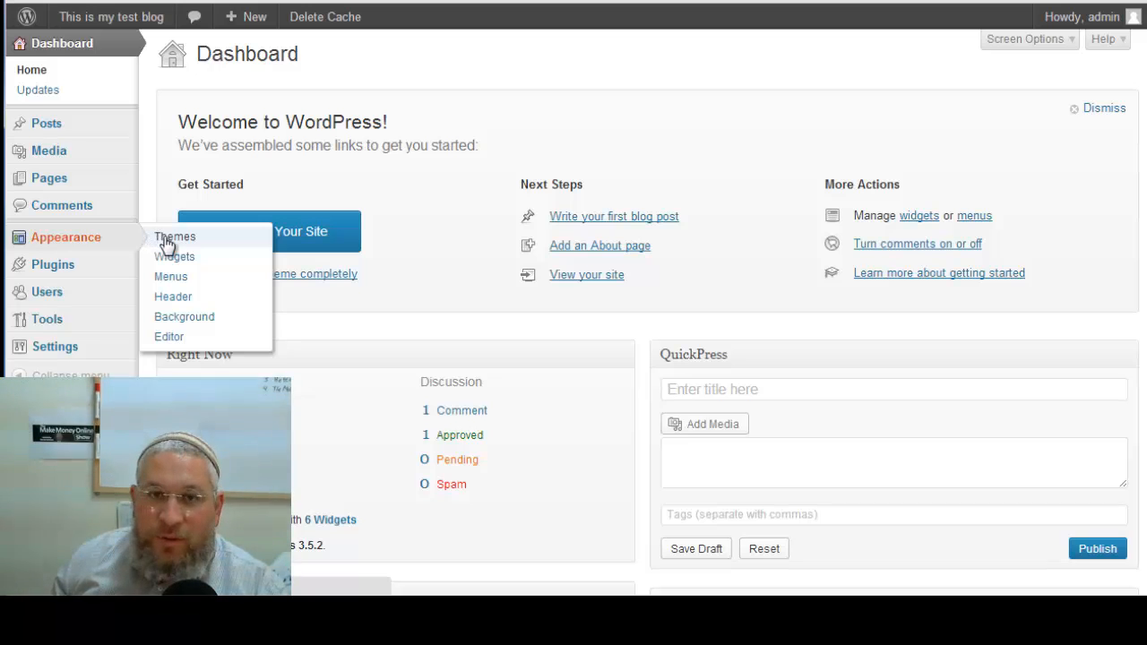
pyautogui.click(175, 235)
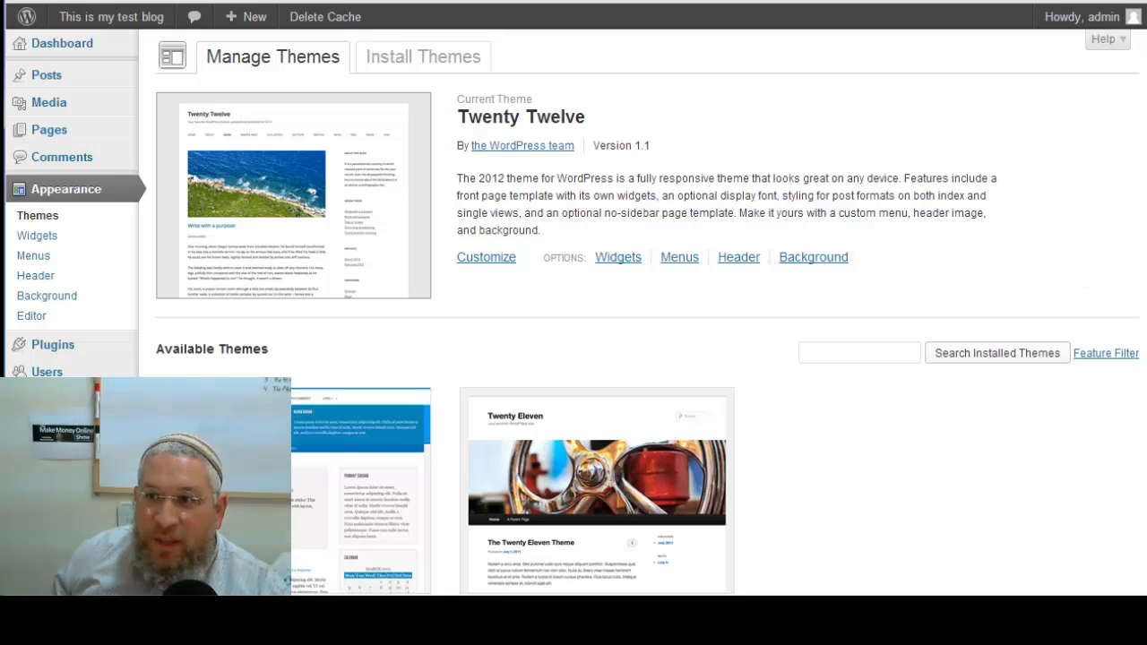
pyautogui.scroll(-3)
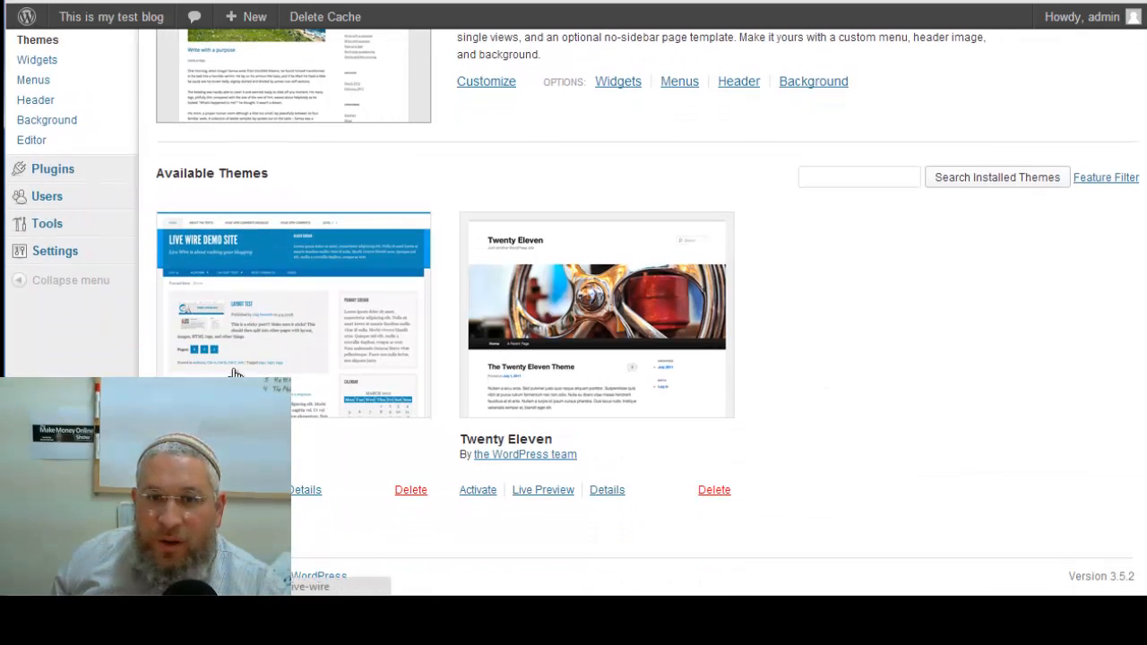
pyautogui.scroll(3)
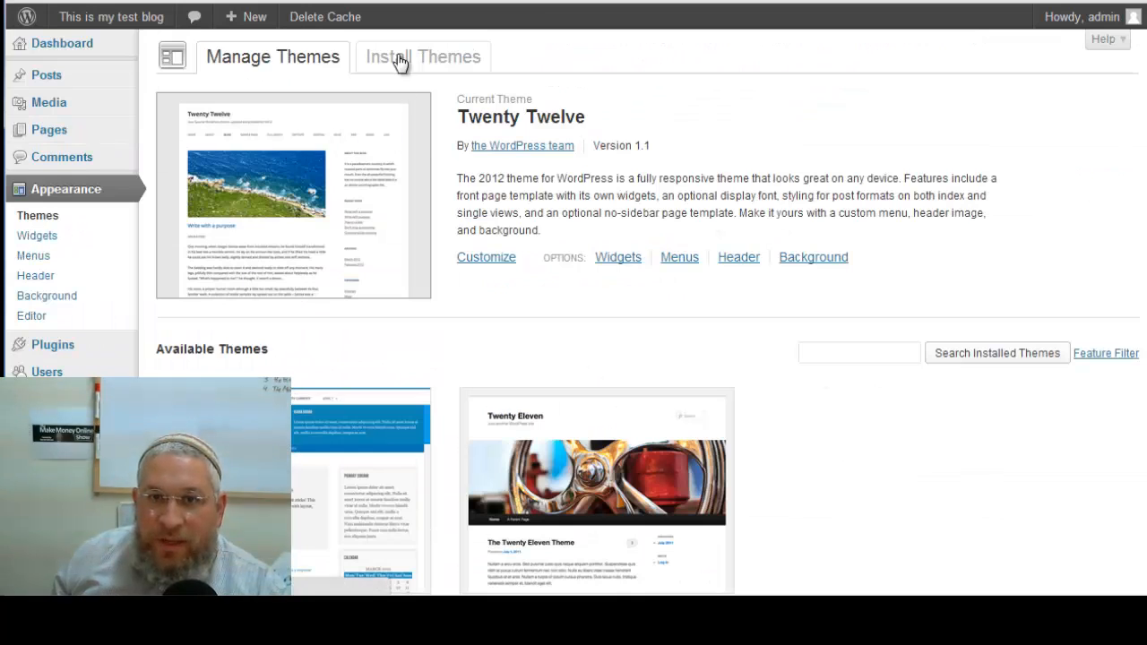
# Search for the Live Wire theme, then return to installed themes to activate Live Wire.
pyautogui.click(423, 57)
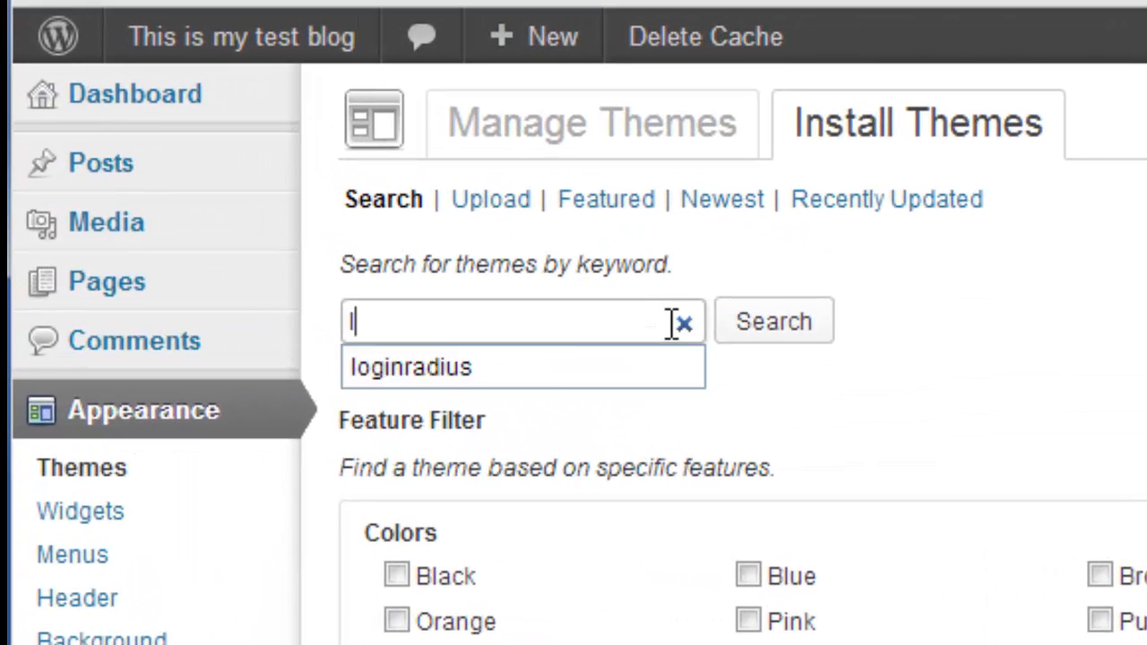
pyautogui.write('ive wire')
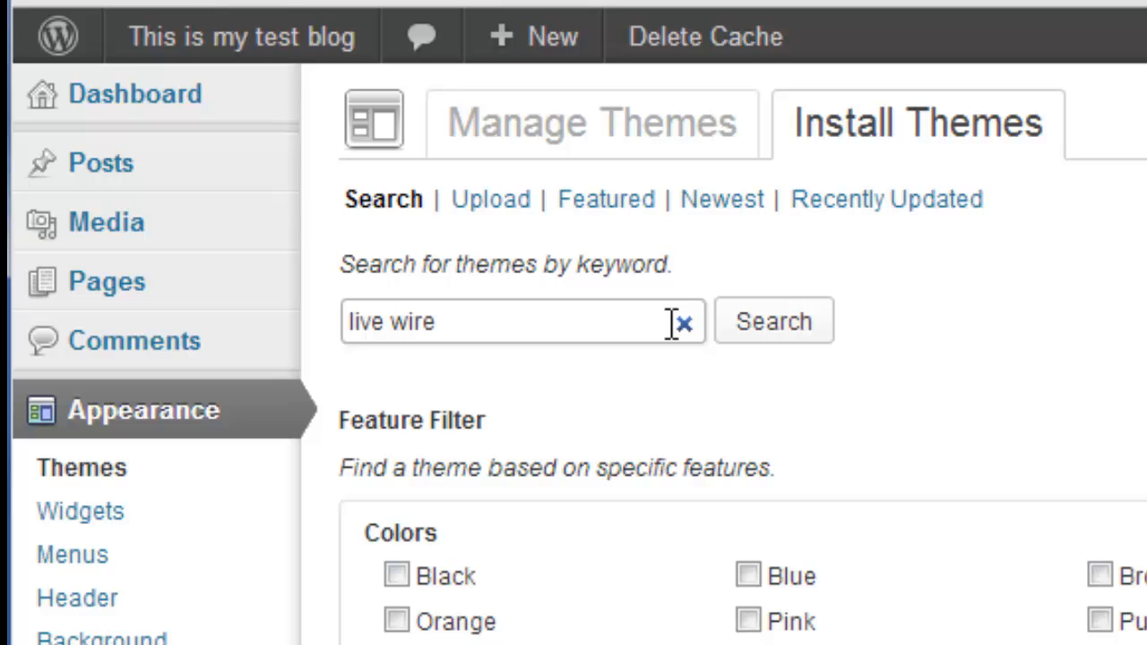
pyautogui.click(773, 321)
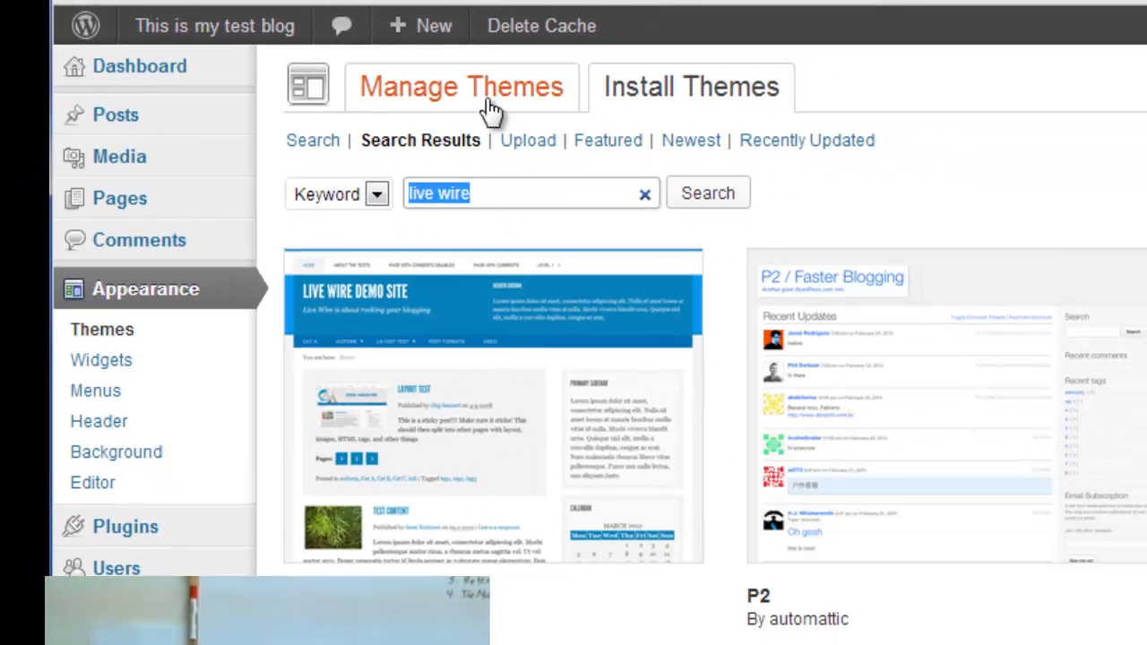
pyautogui.click(420, 25)
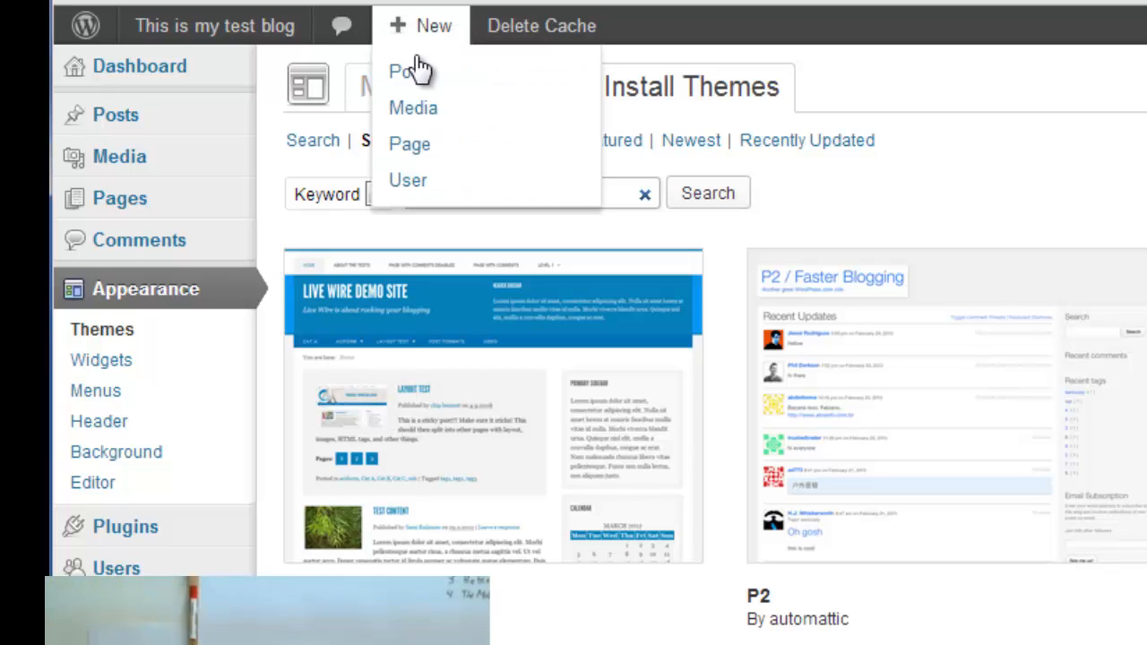
pyautogui.click(459, 86)
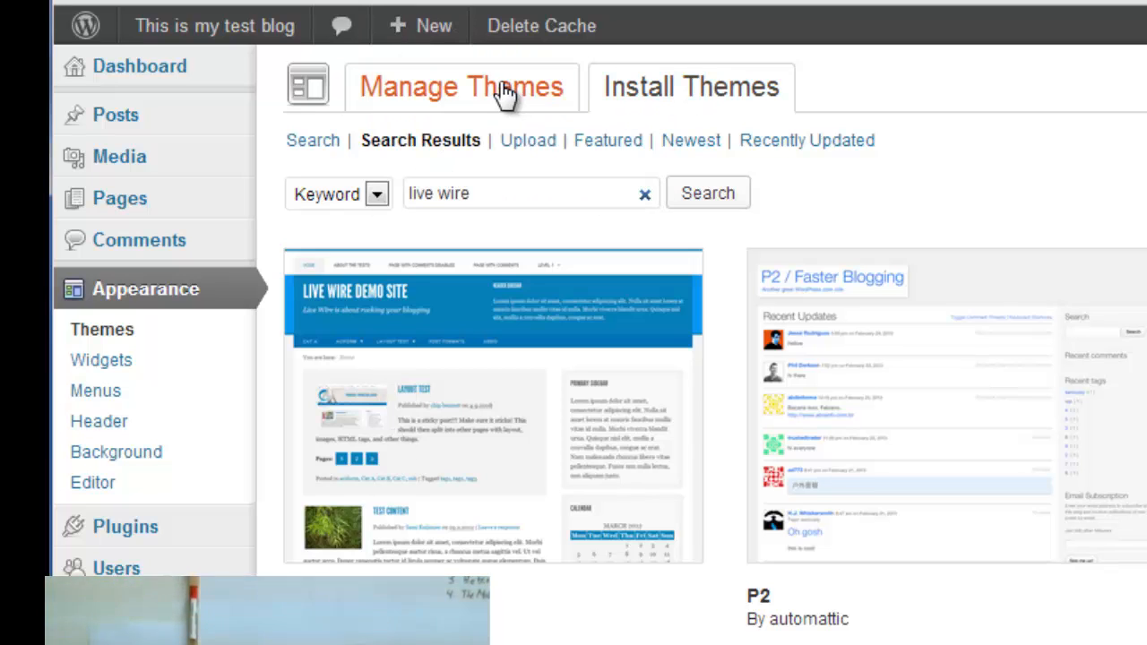
pyautogui.scroll(-3)
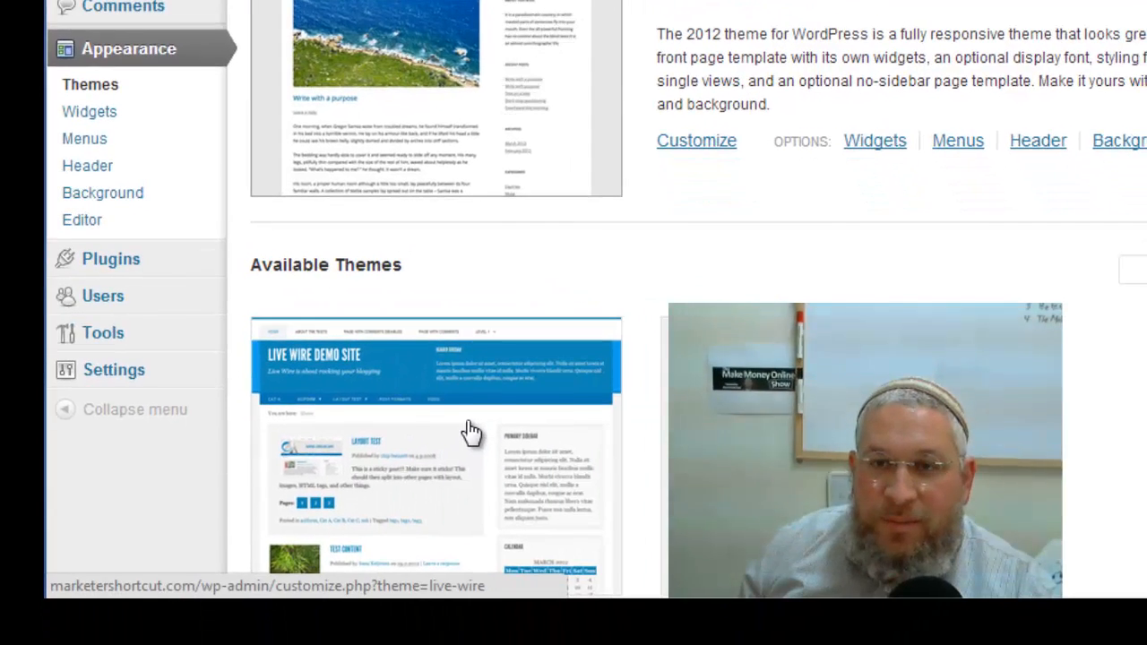
pyautogui.scroll(-3)
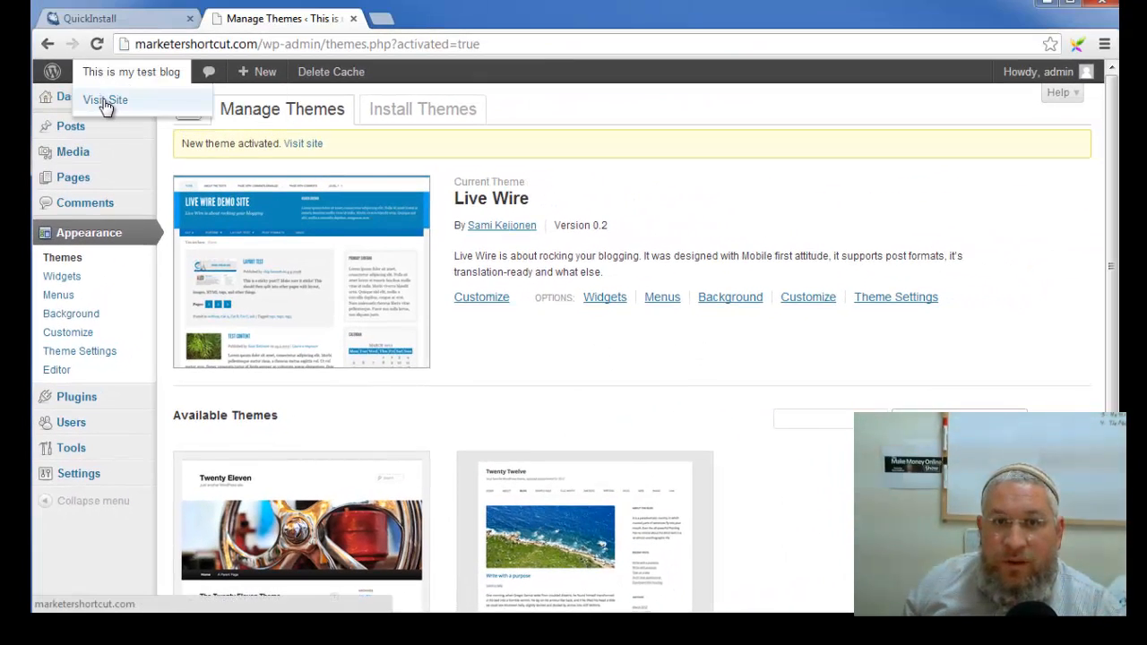
# Visit the live site and switch to its new tab showing the Live Wire design.
pyautogui.click(105, 100)
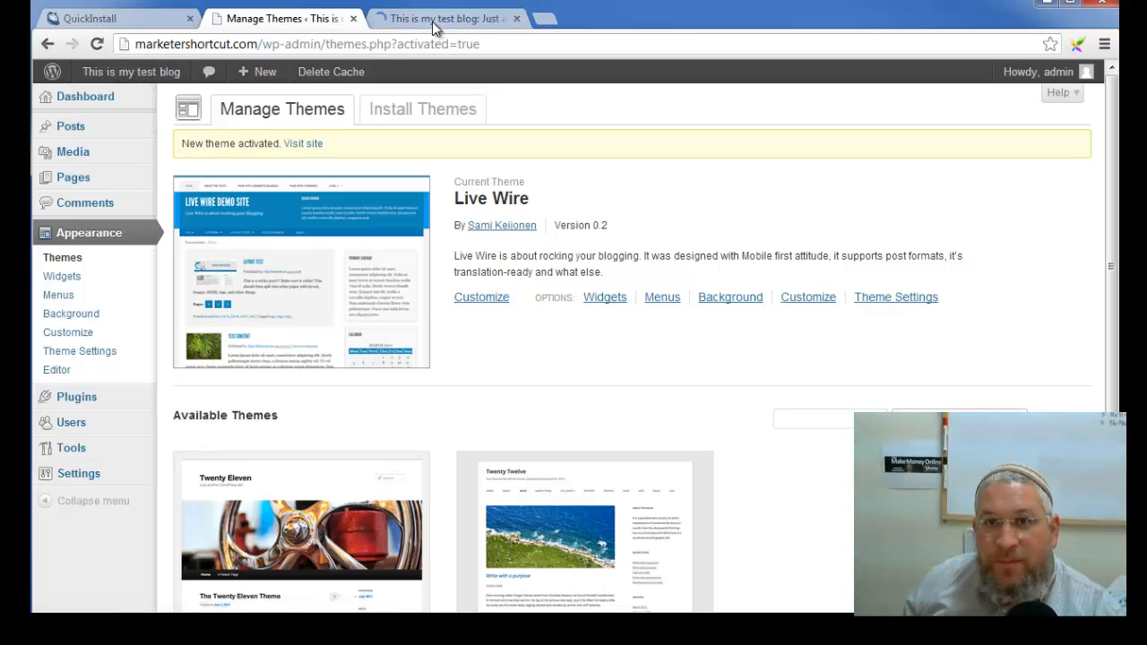
pyautogui.click(448, 18)
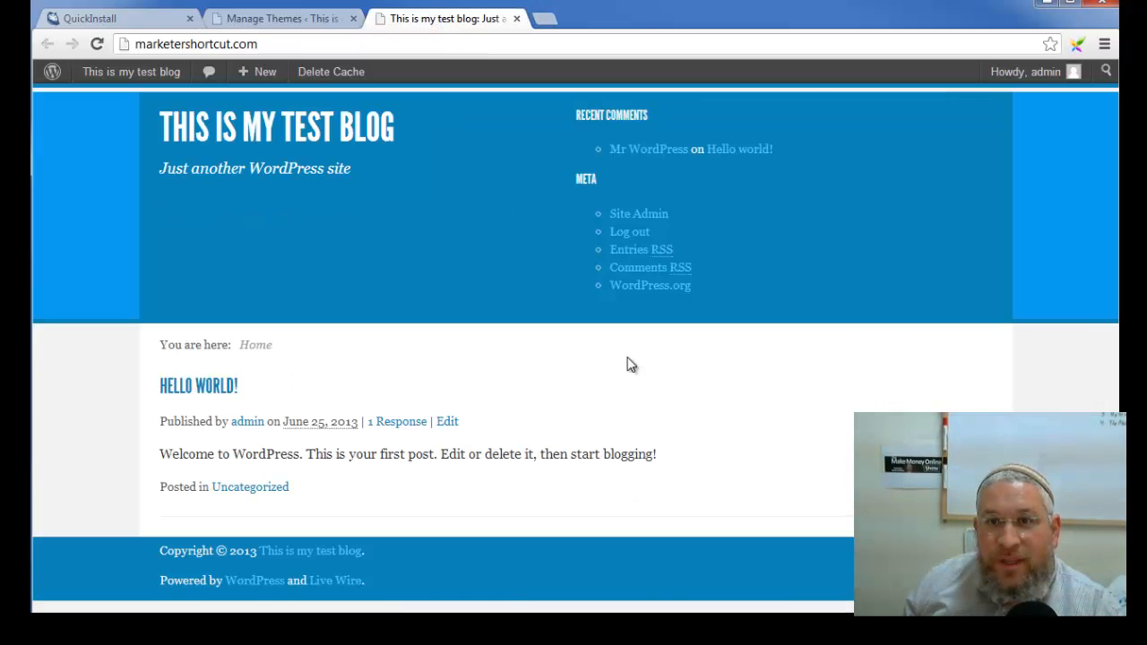
pyautogui.moveTo(980, 329)
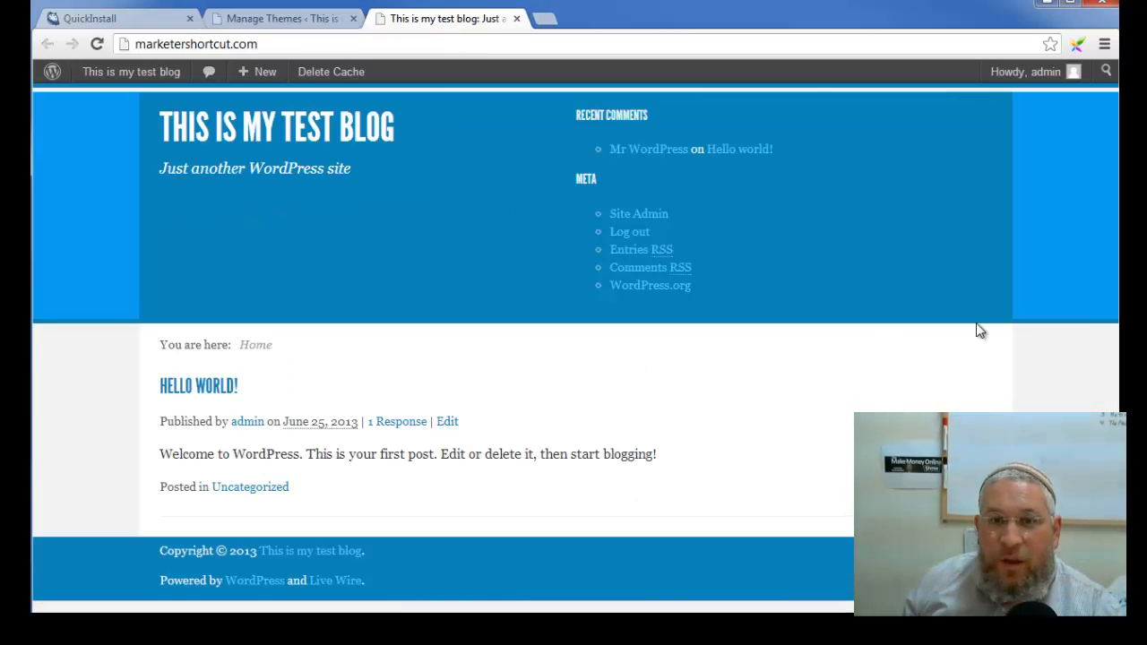
pyautogui.moveTo(448, 421)
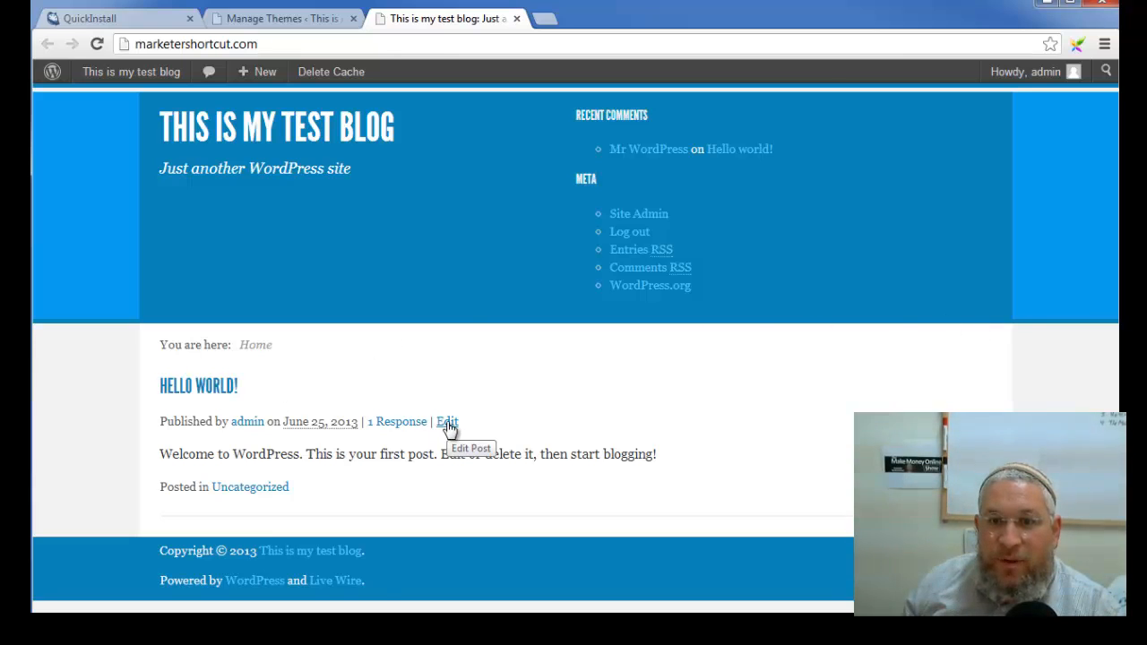
# Edit the Hello world post and retitle it 'This is my first post'.
pyautogui.click(446, 422)
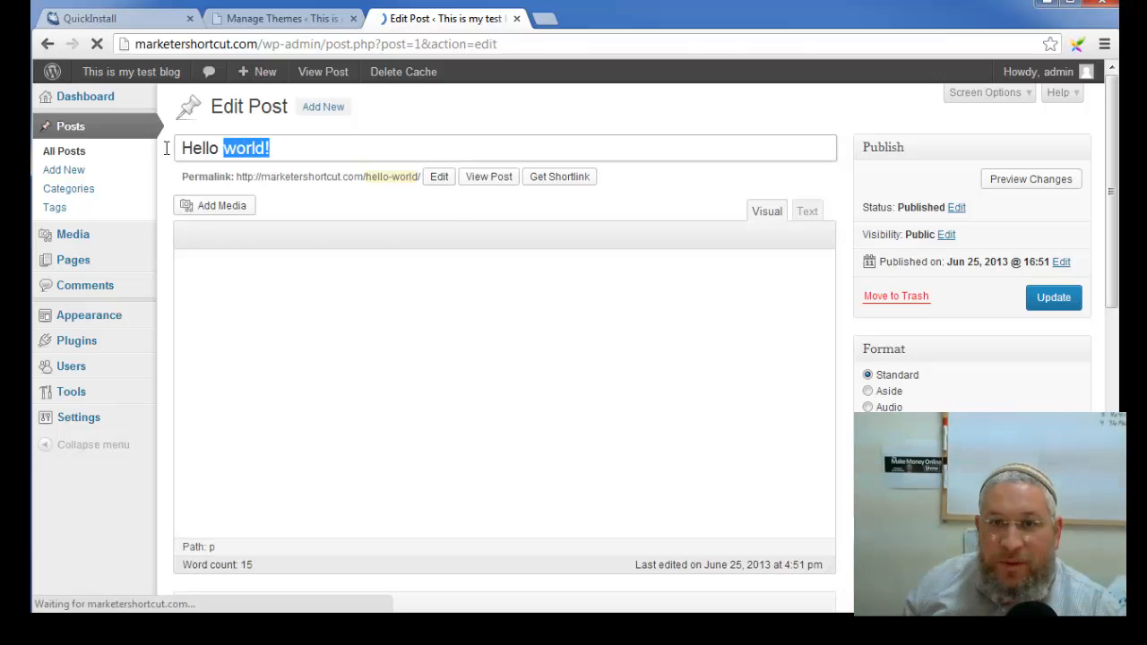
pyautogui.write('This si')
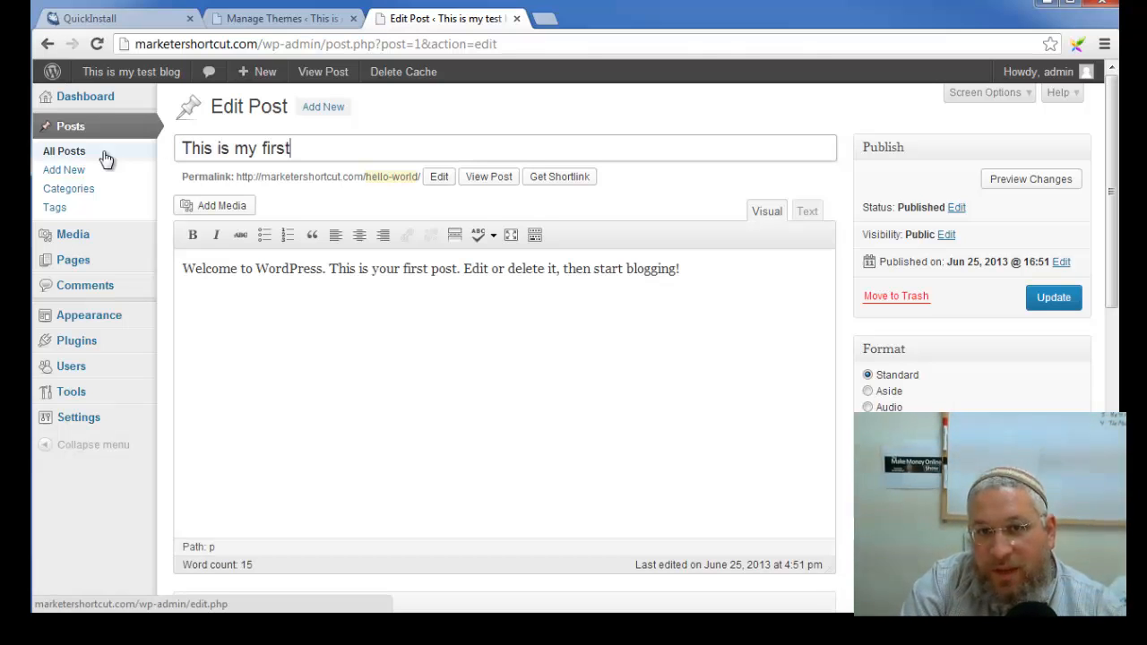
pyautogui.write('post')
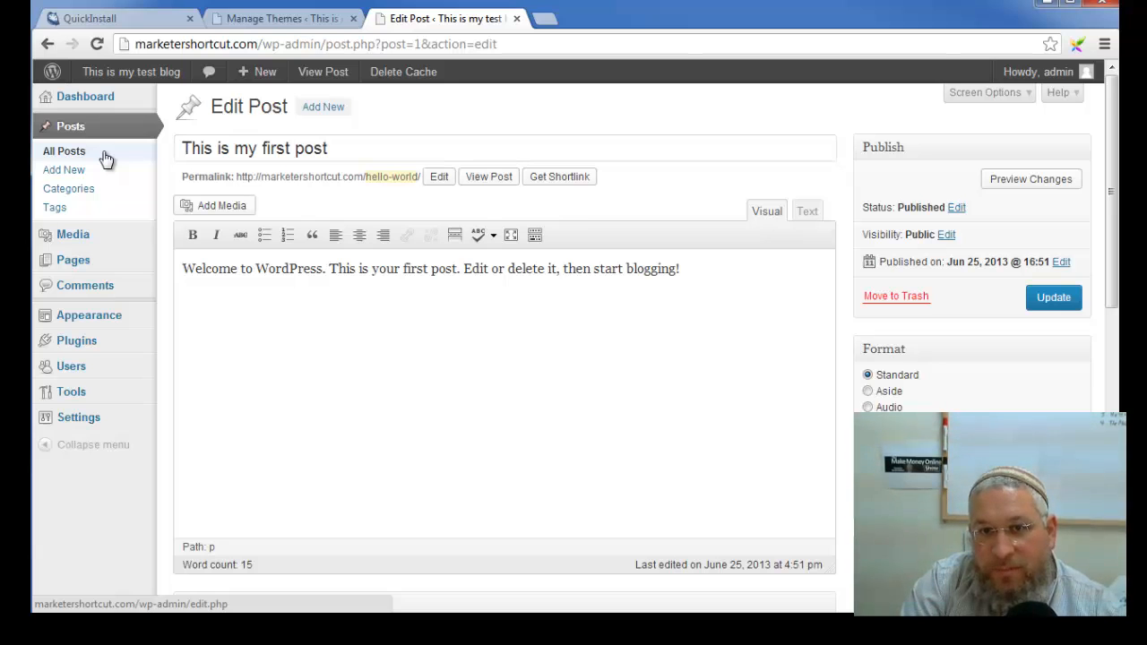
# Write 'Make sure when you signup using Hostgator, you use this discount coupon code "makemoneyon'.
pyautogui.write('M')
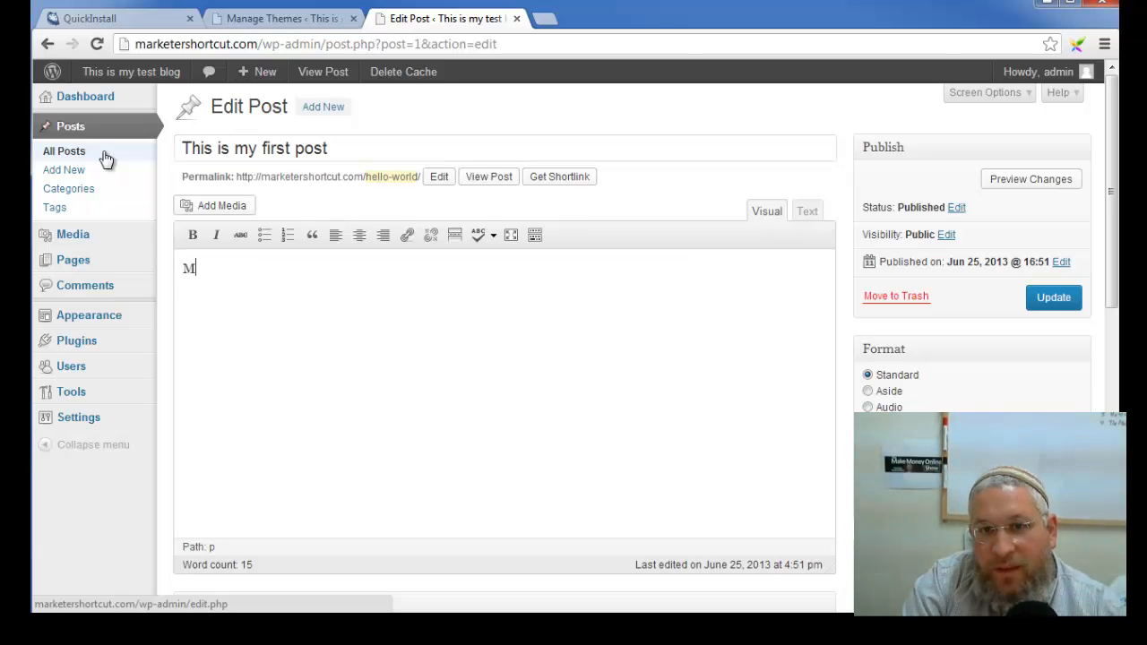
pyautogui.write('ake s')
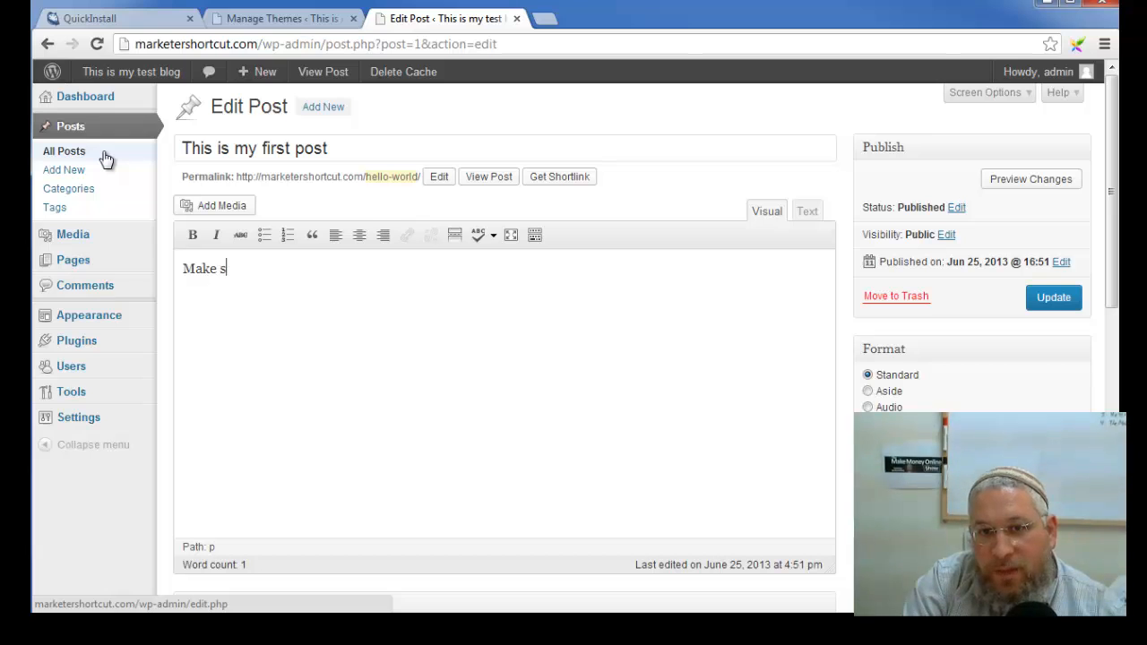
pyautogui.write('ure when you signup')
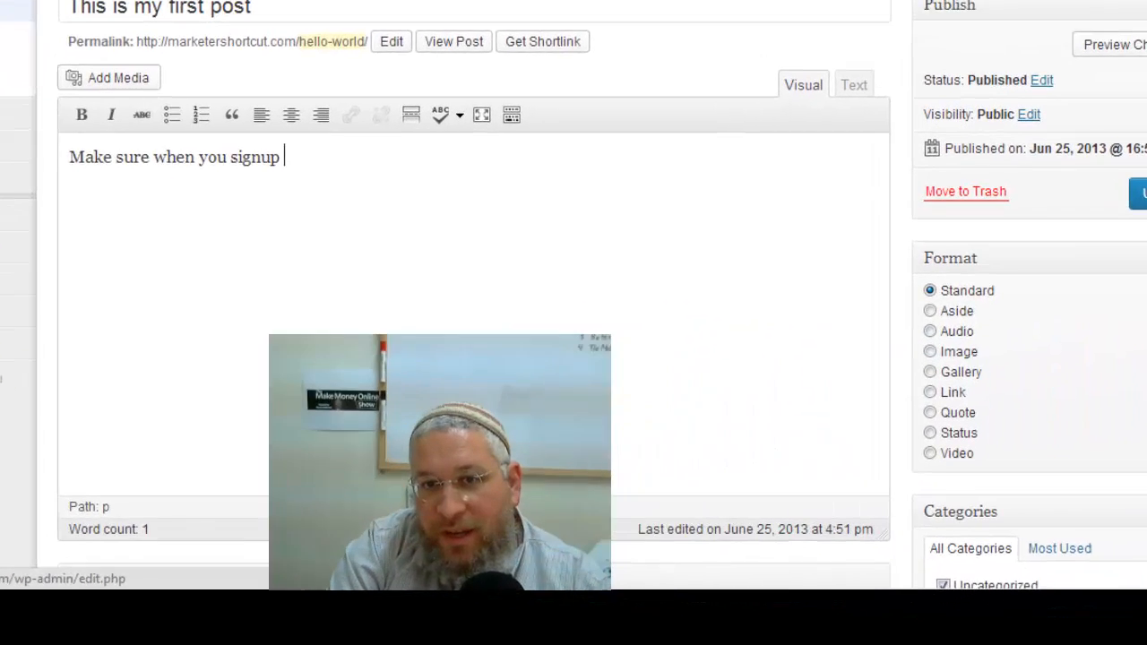
pyautogui.write('using Hostg')
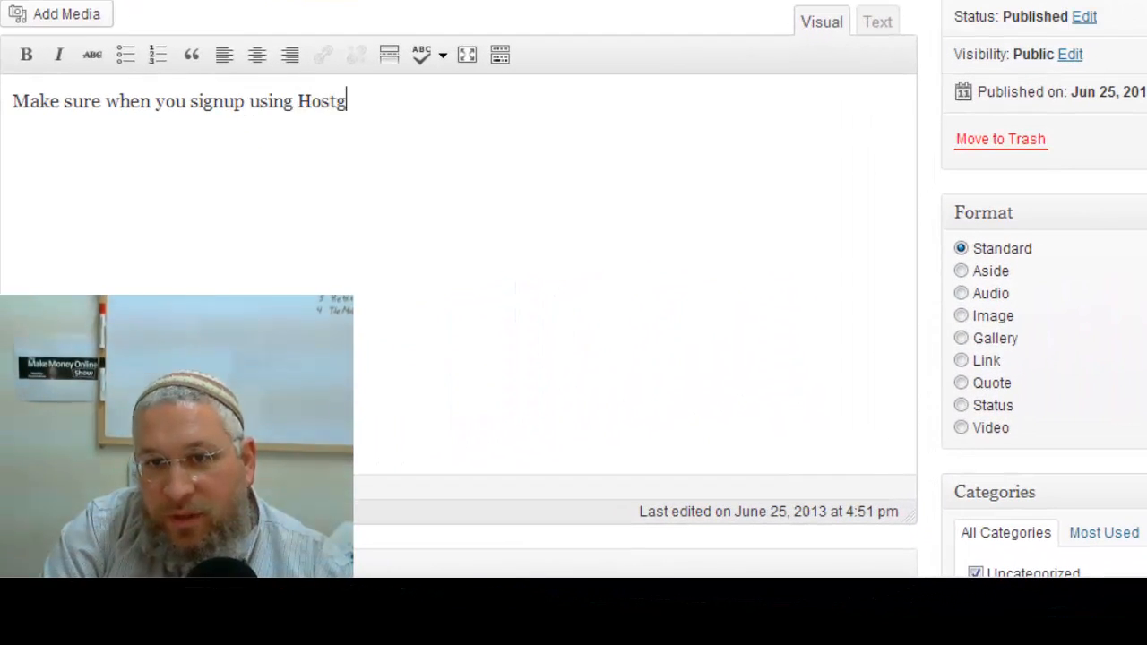
pyautogui.write('ator, you use')
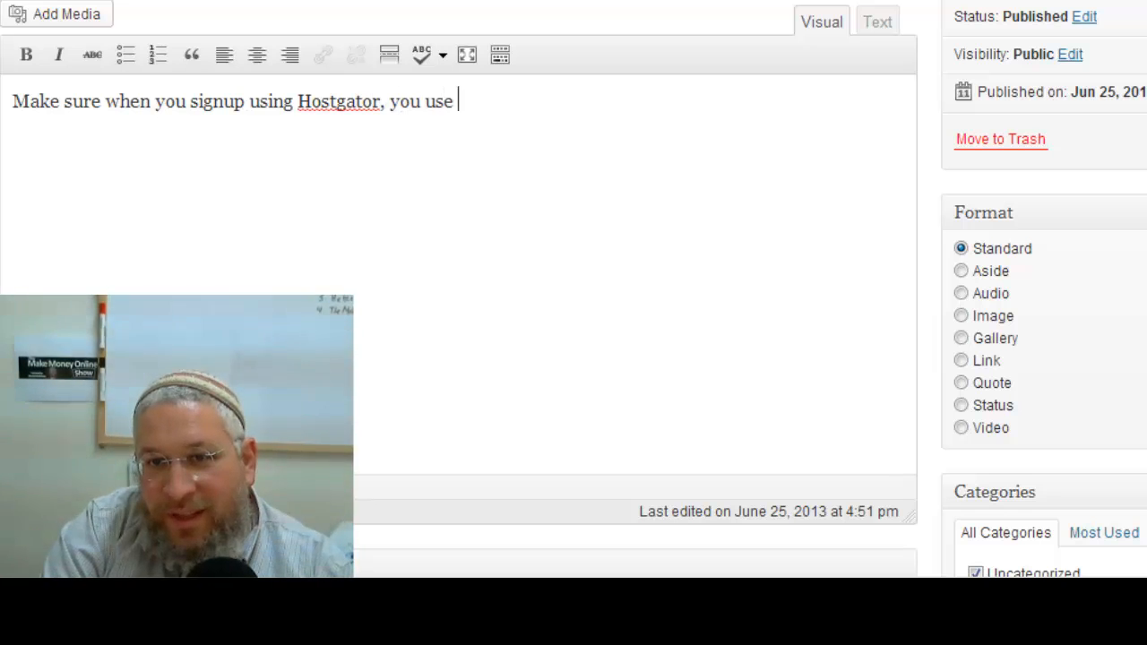
pyautogui.write('this discount cou')
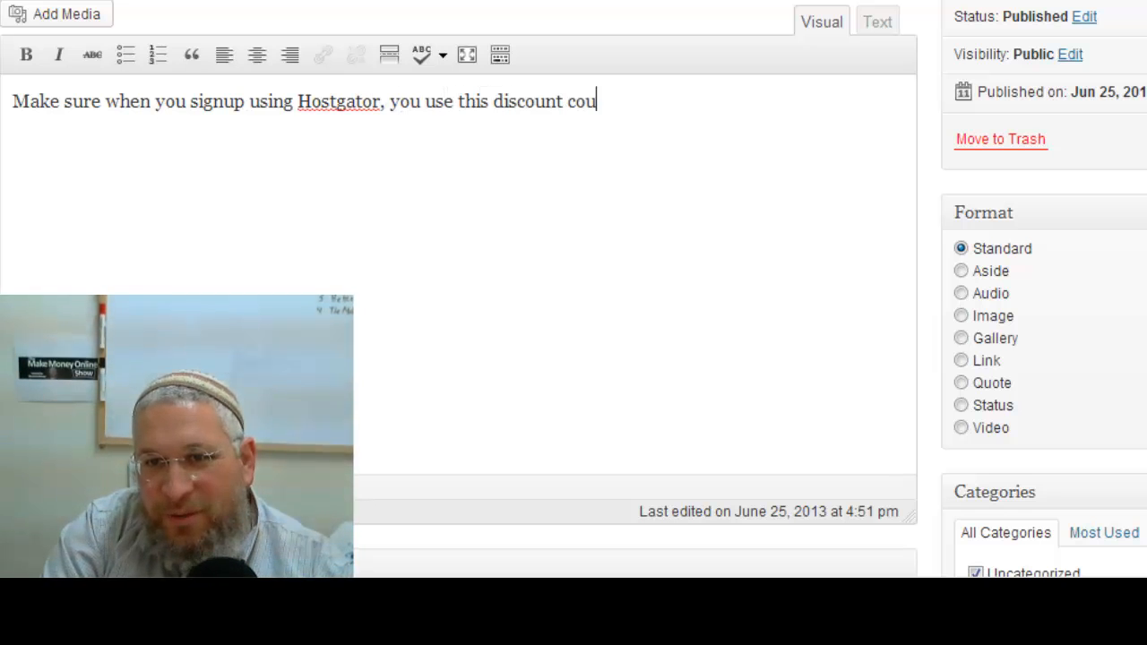
pyautogui.write('pon code')
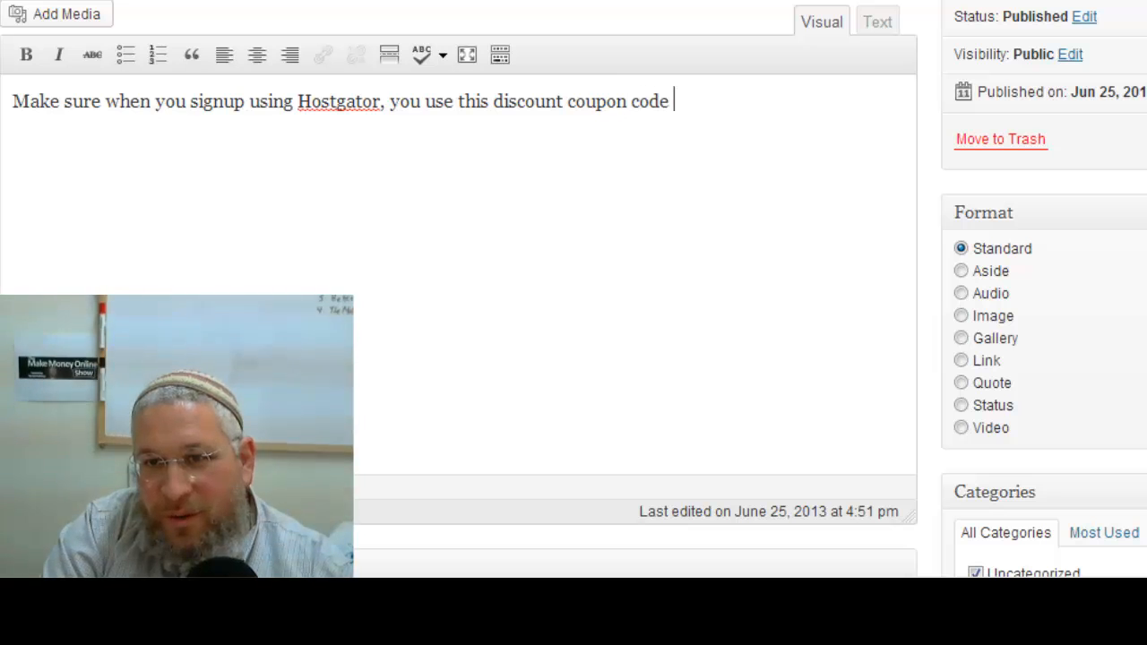
pyautogui.write('"makemoneyonlineshow".')
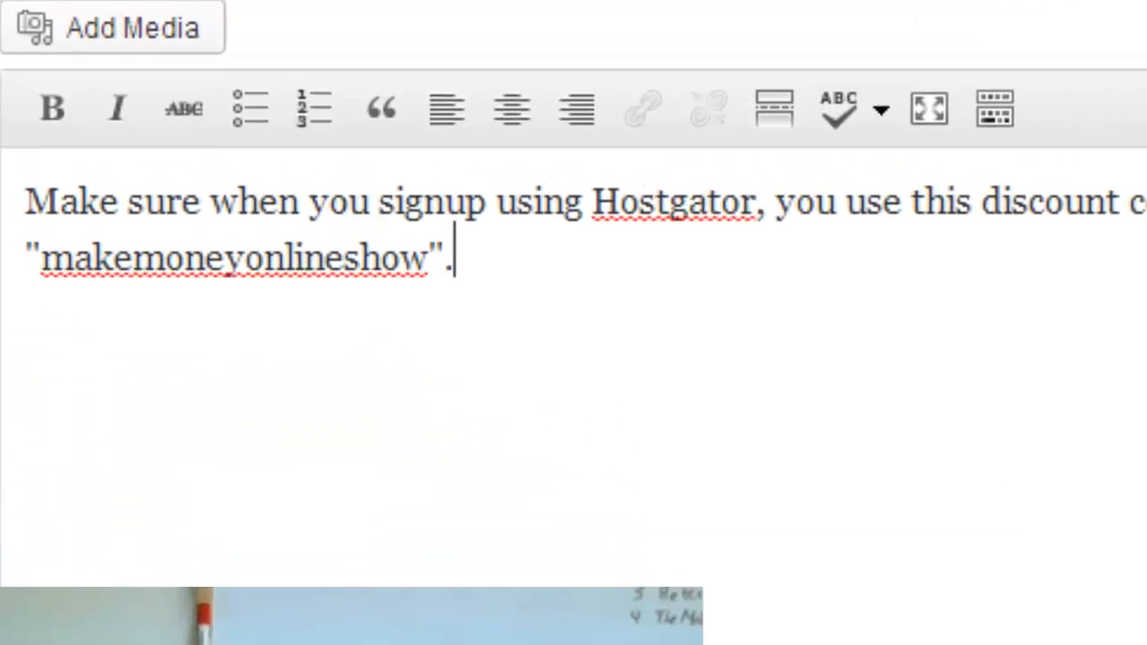
# Finish the body with 'It will save you 25%!!!', fixing a stray character.
pyautogui.write('It will')
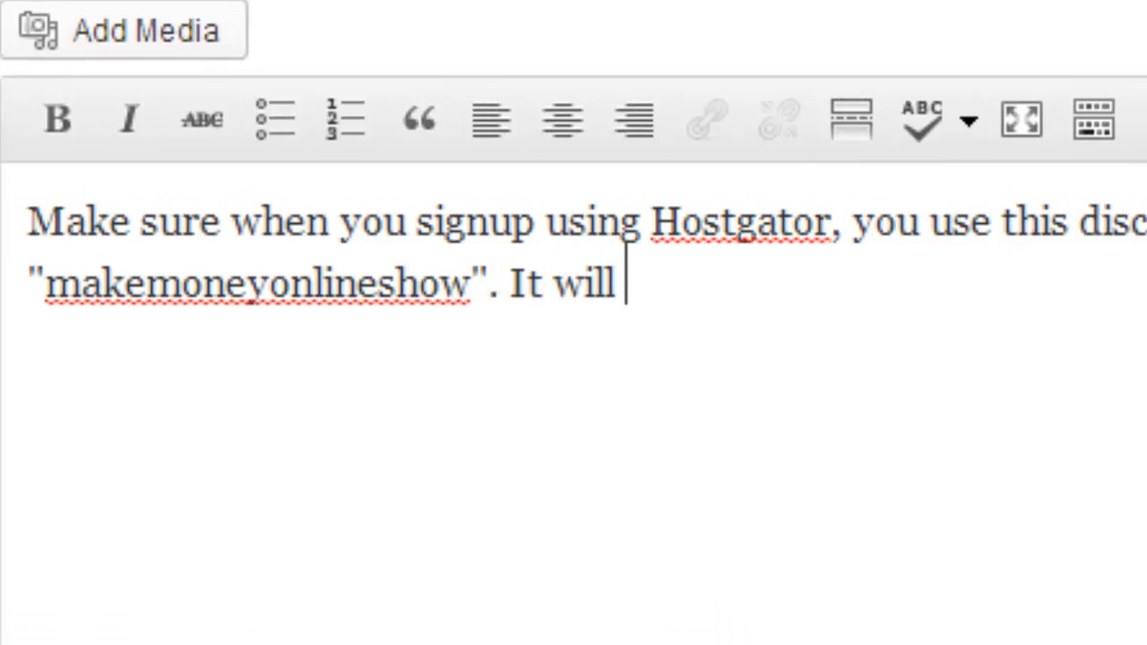
pyautogui.write('save you 2')
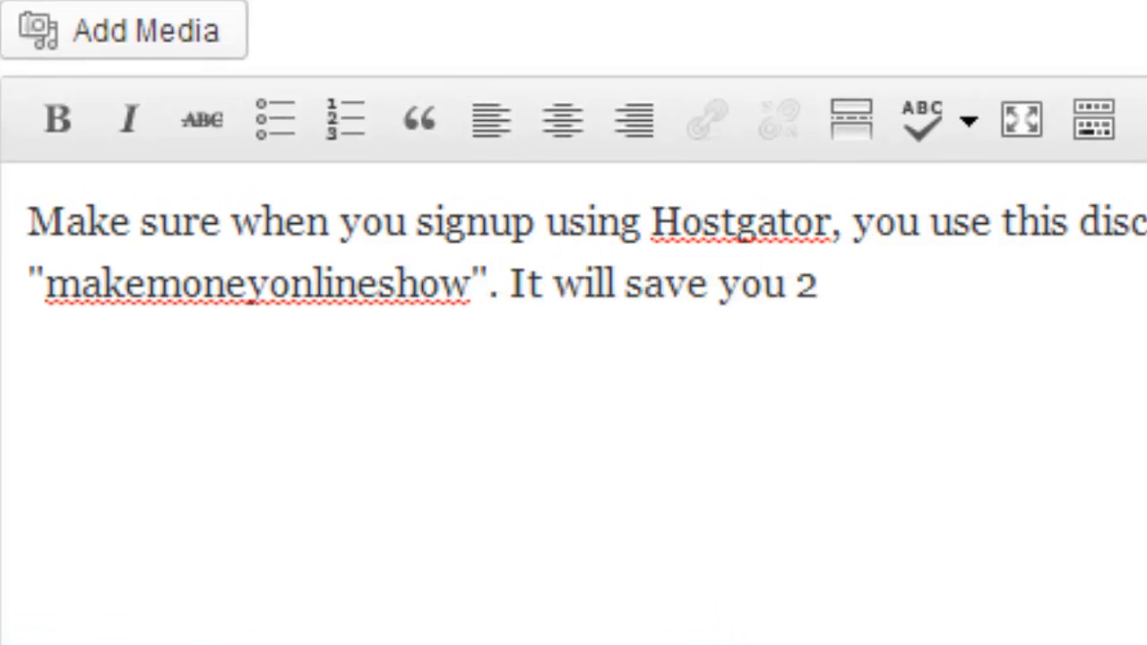
pyautogui.write('5%~')
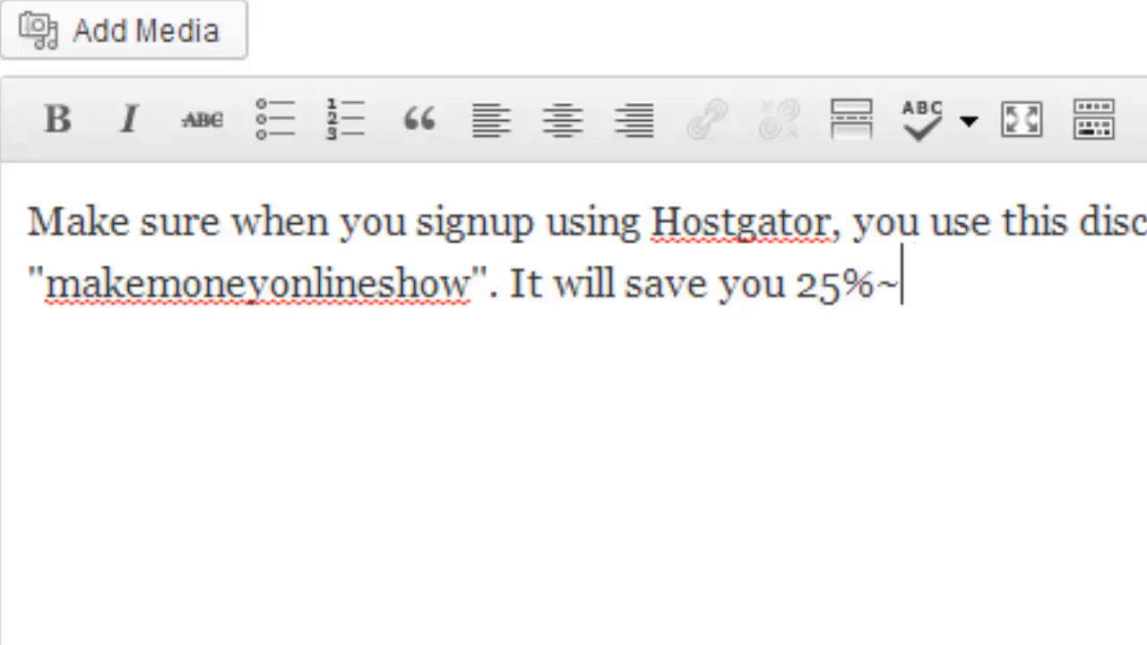
pyautogui.press('Backspace')
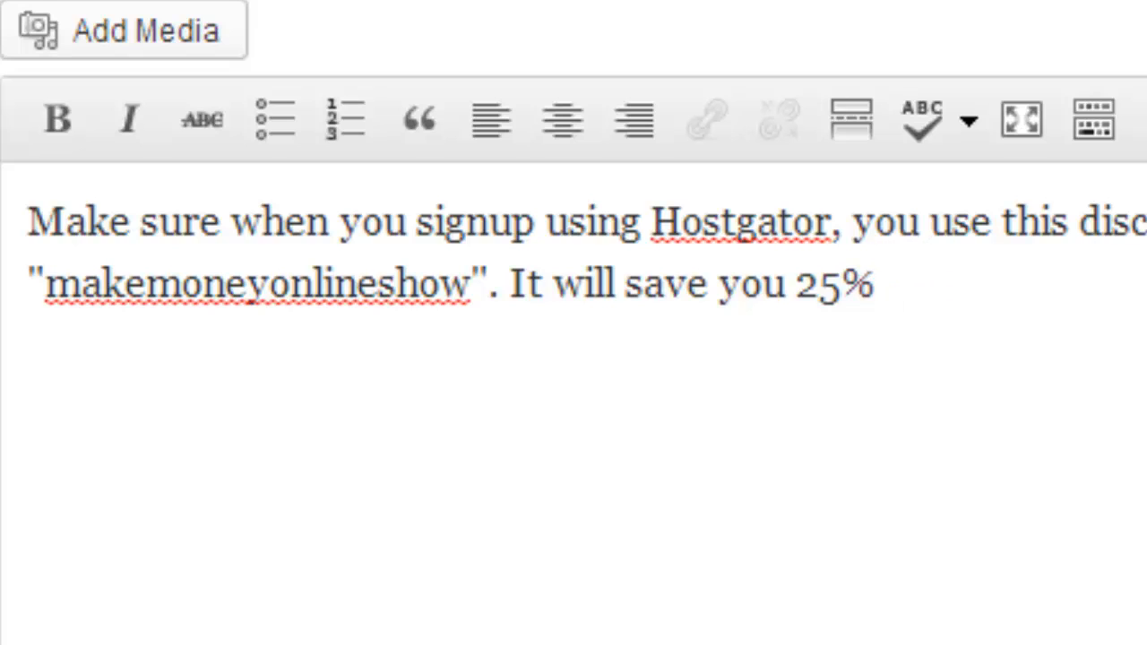
pyautogui.write('!!!')
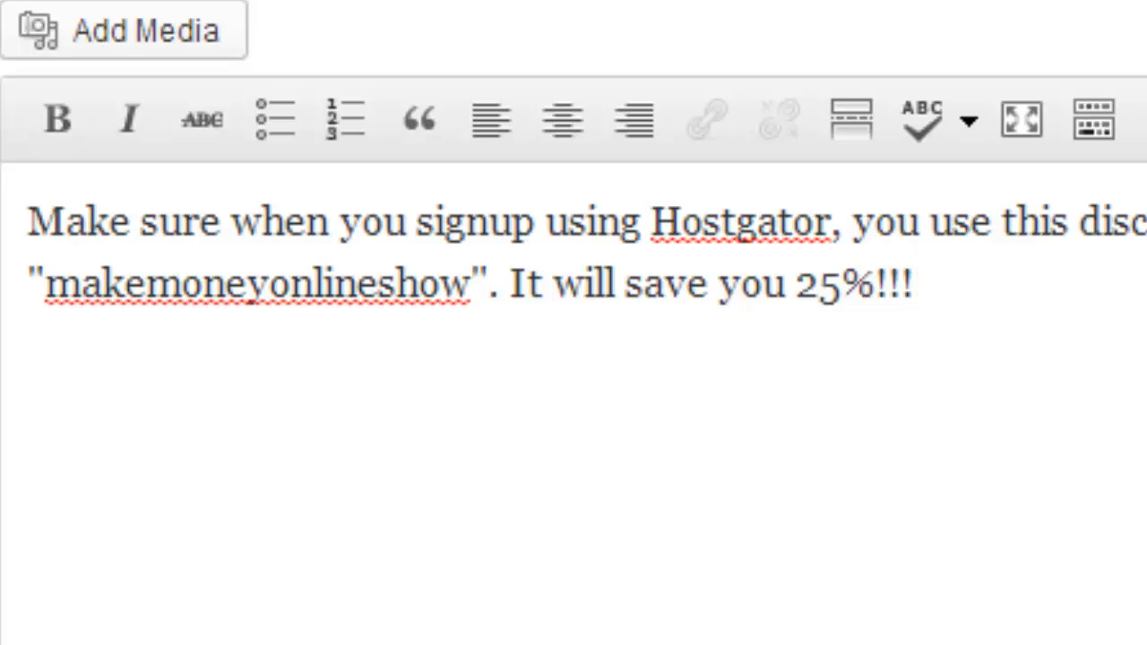
pyautogui.scroll(3)
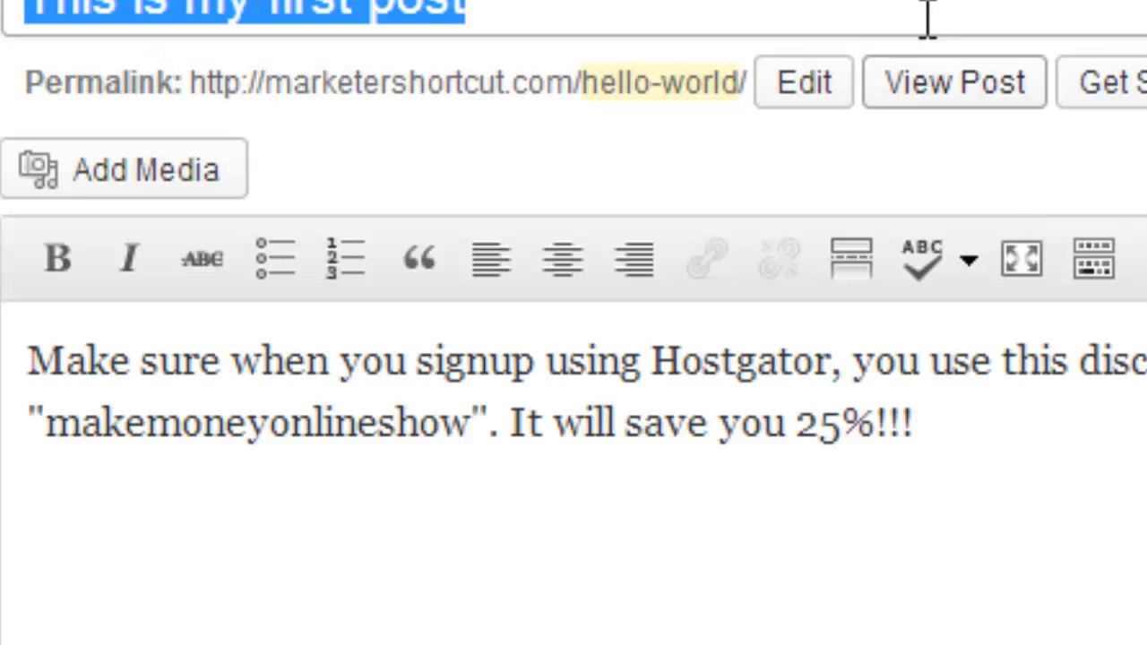
pyautogui.scroll(3)
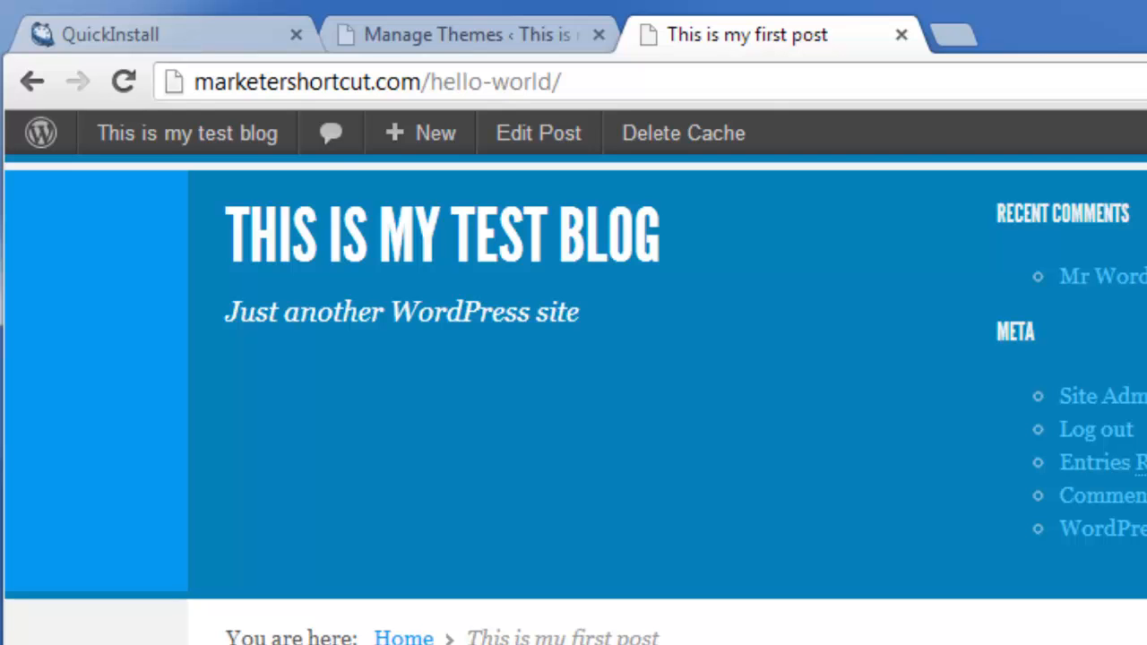
# Scroll down the live post to read 'This Is My First Post' and its coupon text.
pyautogui.scroll(-3)
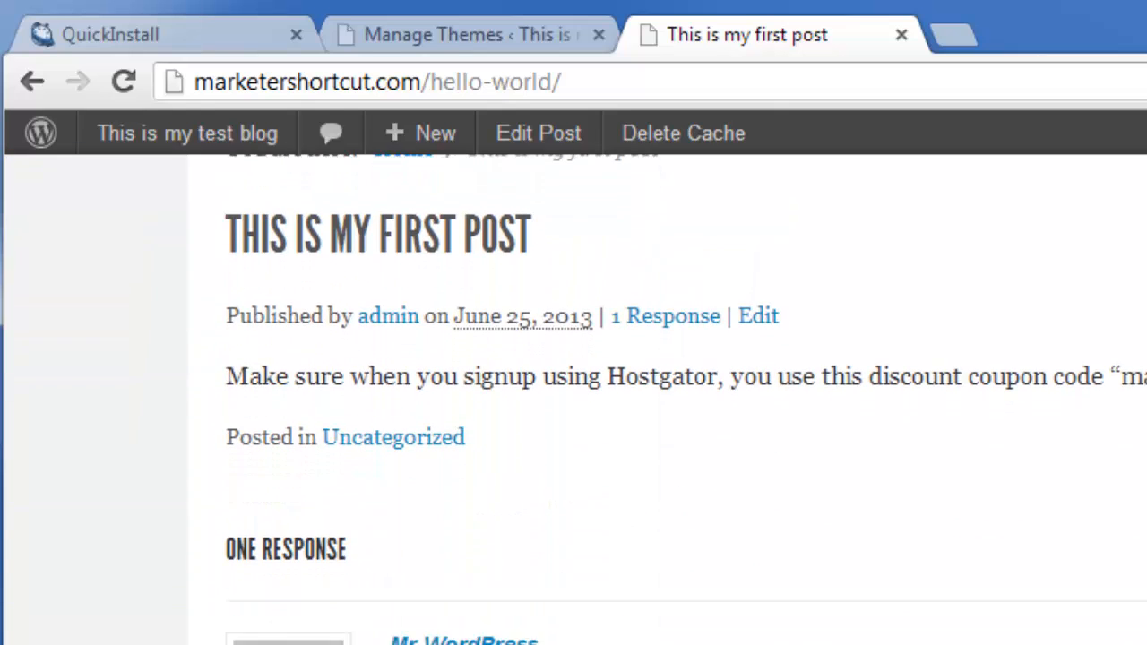